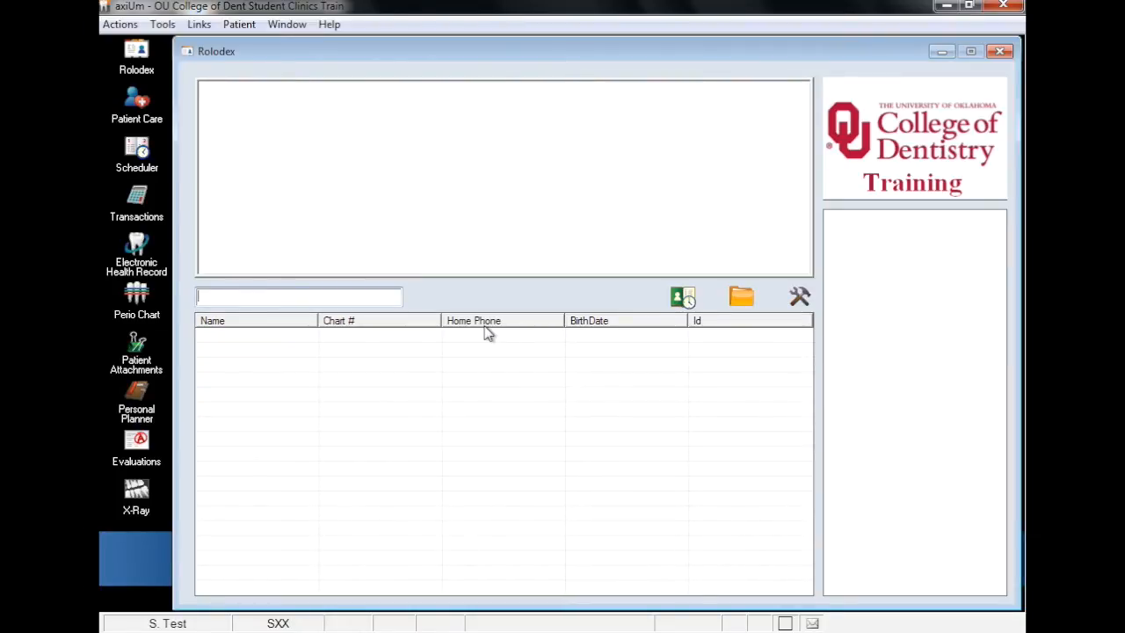
- Search the Rolodex for 'von' and open that patient's electronic health record chart
text(v)
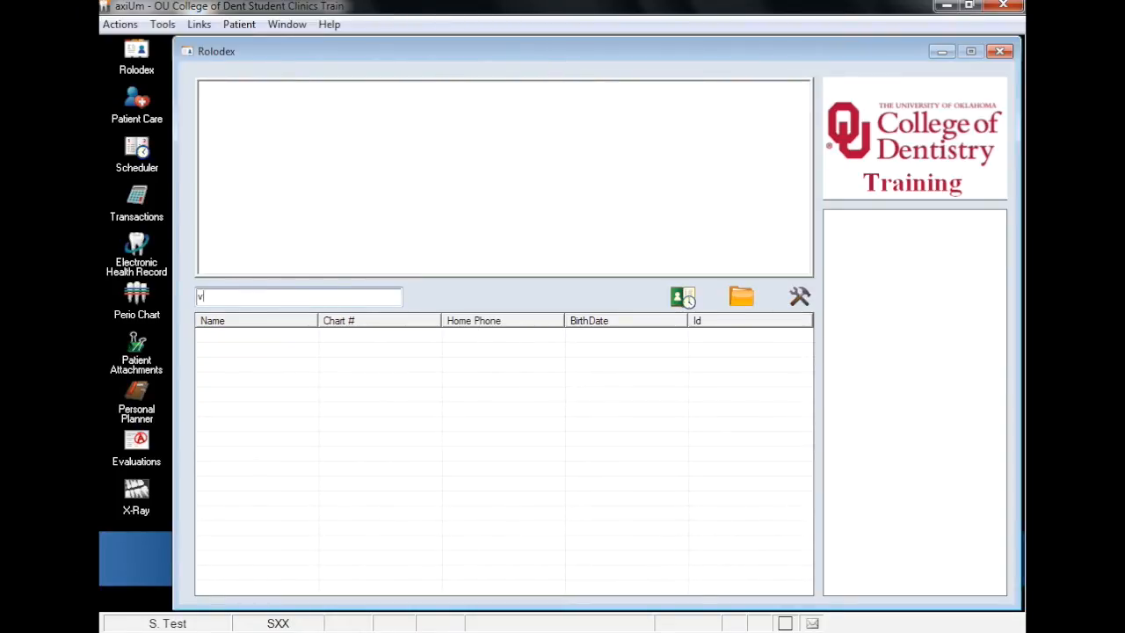
text(on)
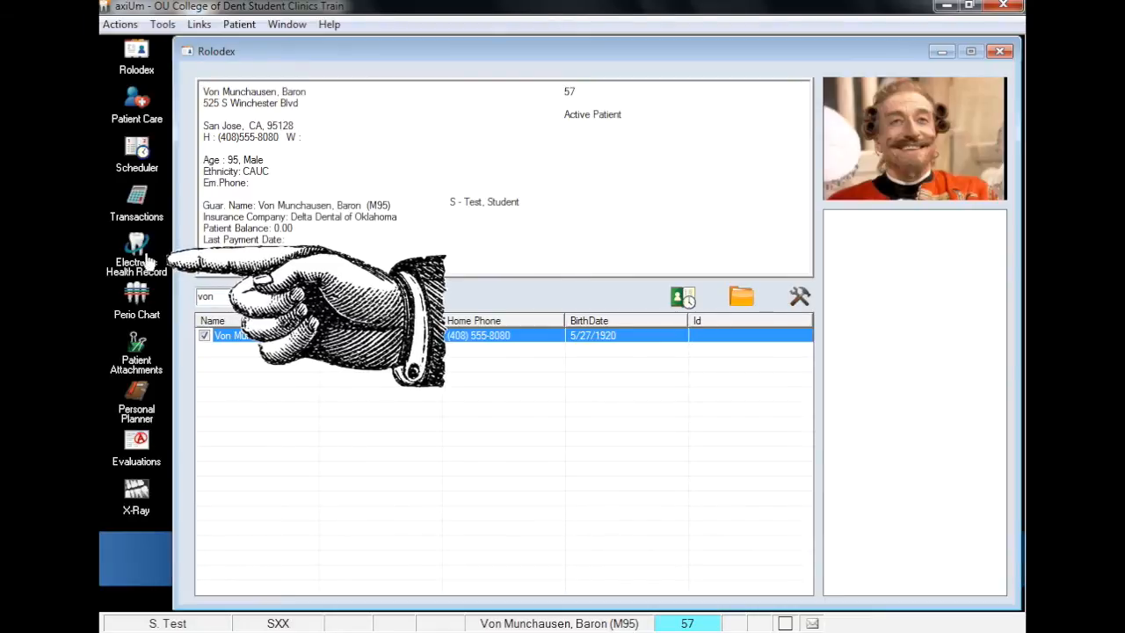
click(136, 255)
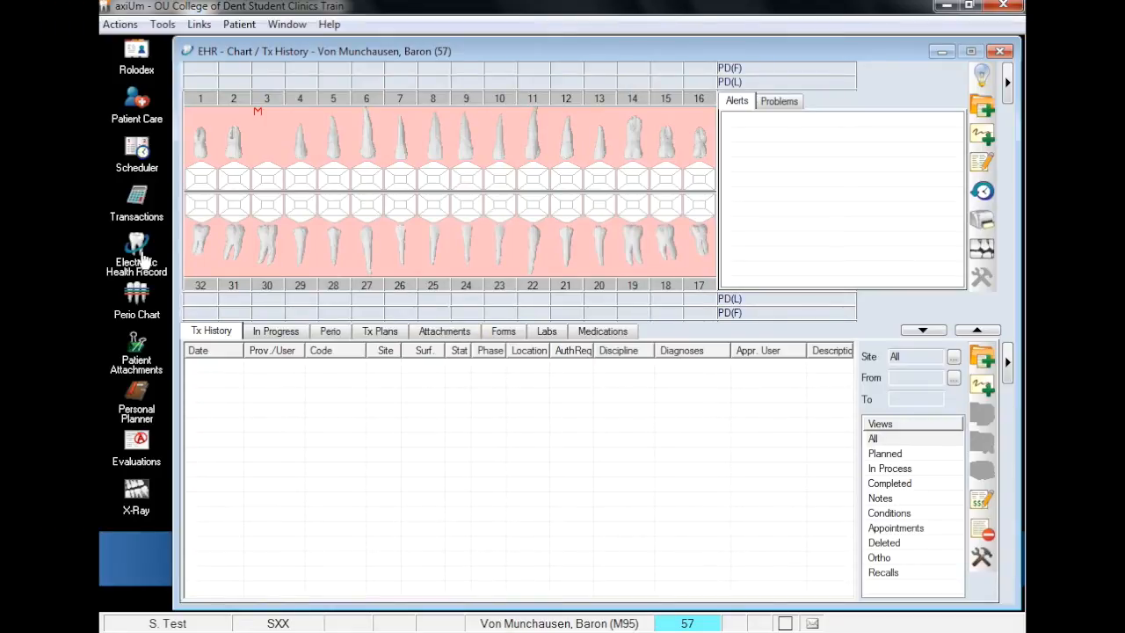
mouse_move(782, 340)
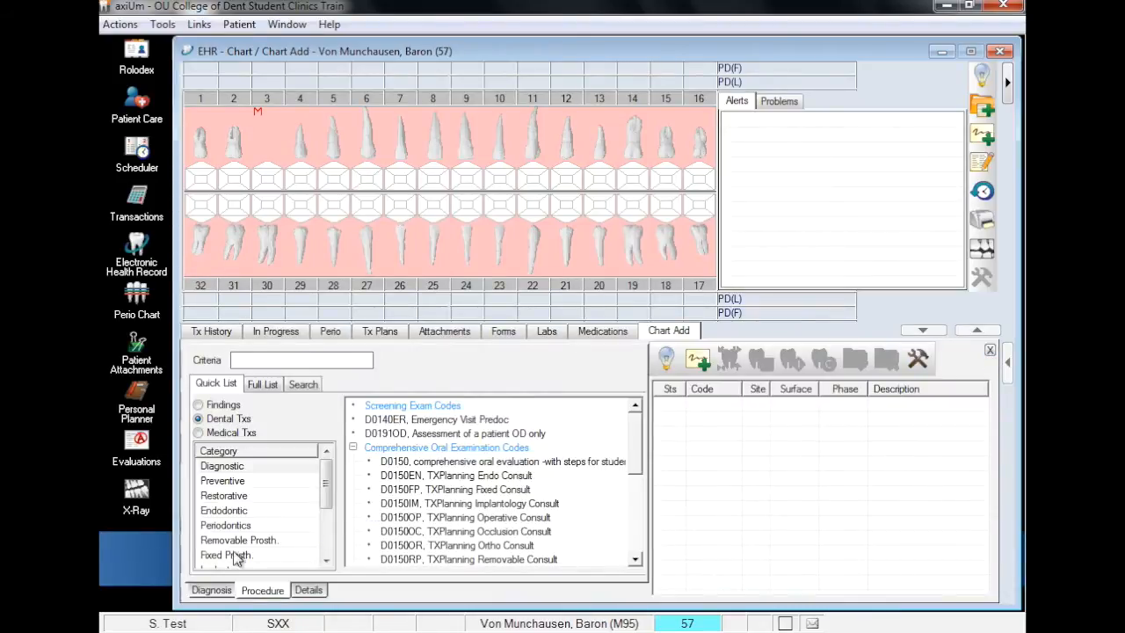
- Chart a planned D6242 porcelain-fused-to-noble-metal pontic on tooth 3 from Fixed Prosth. codes
click(226, 555)
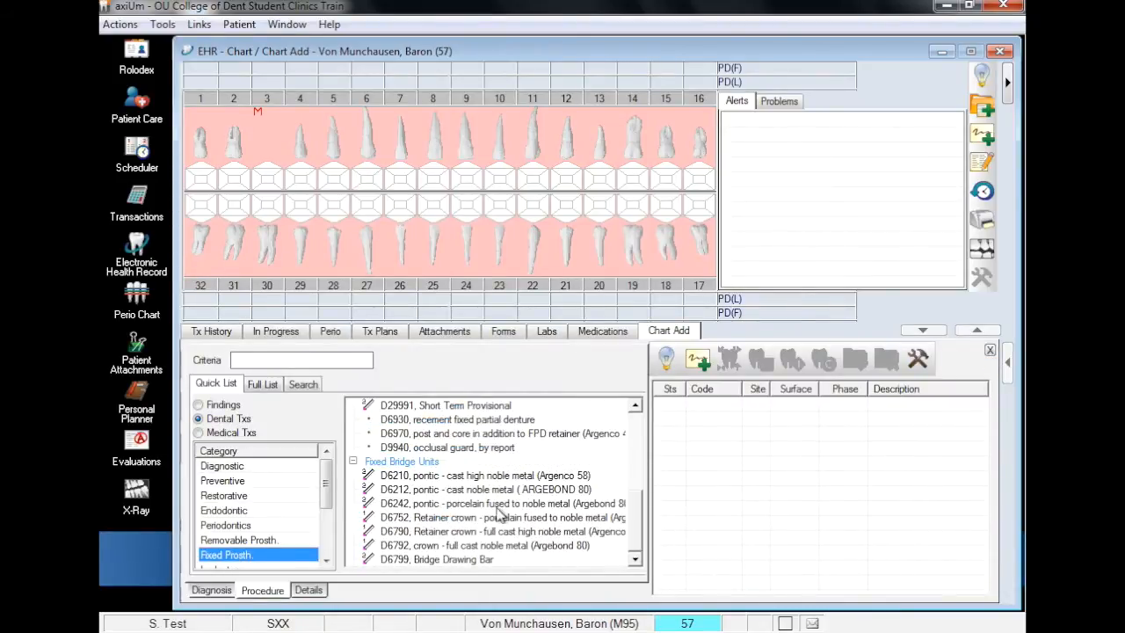
click(501, 503)
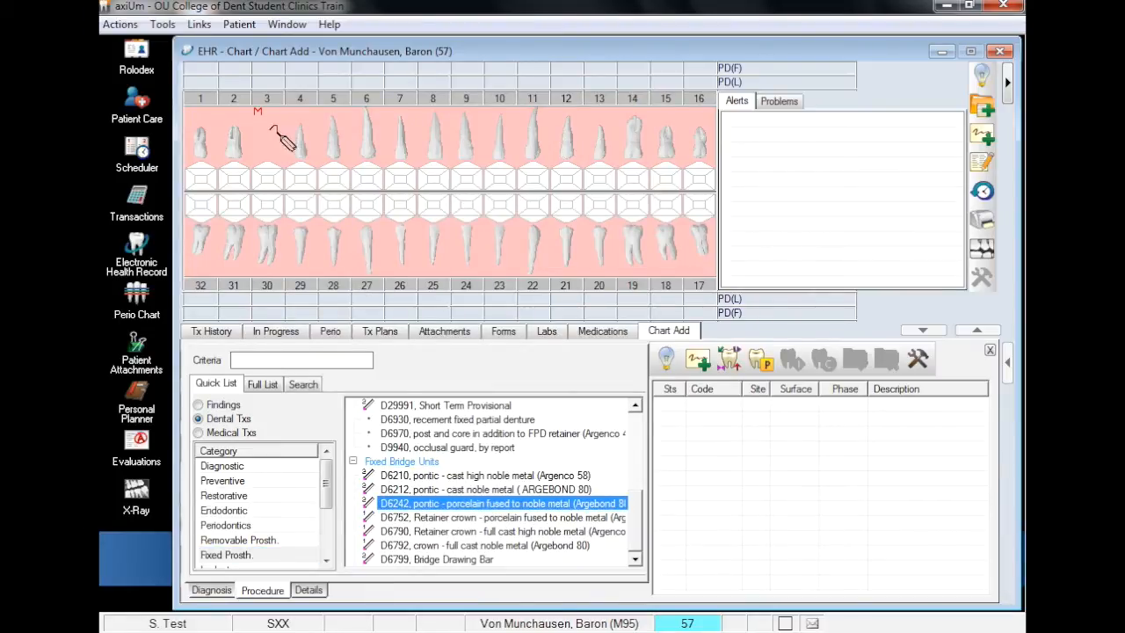
click(266, 98)
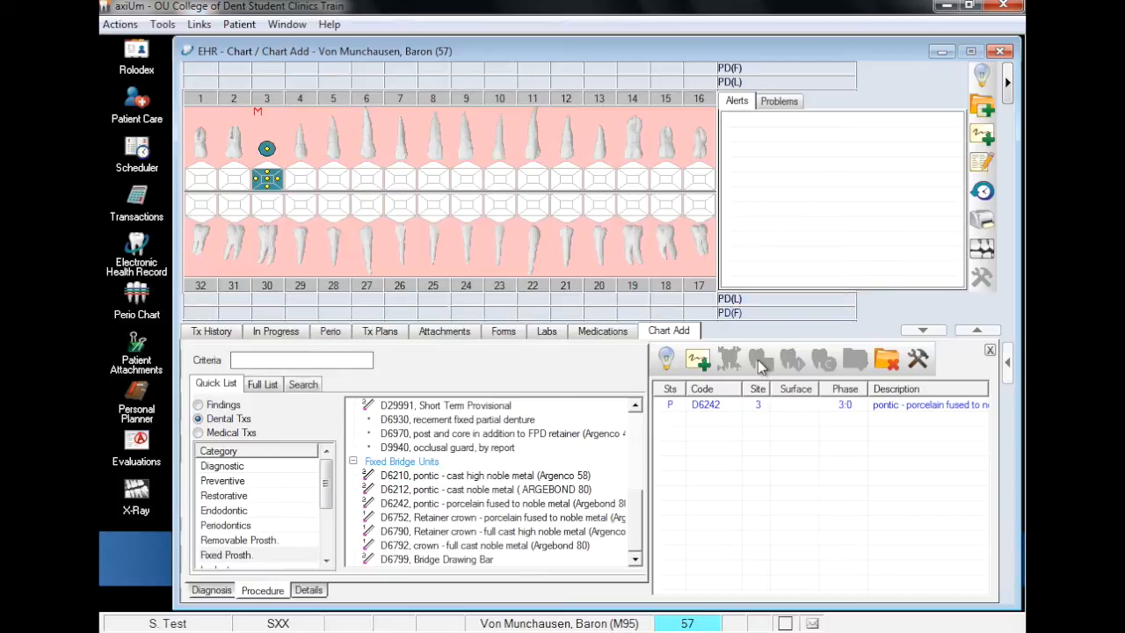
mouse_move(510, 463)
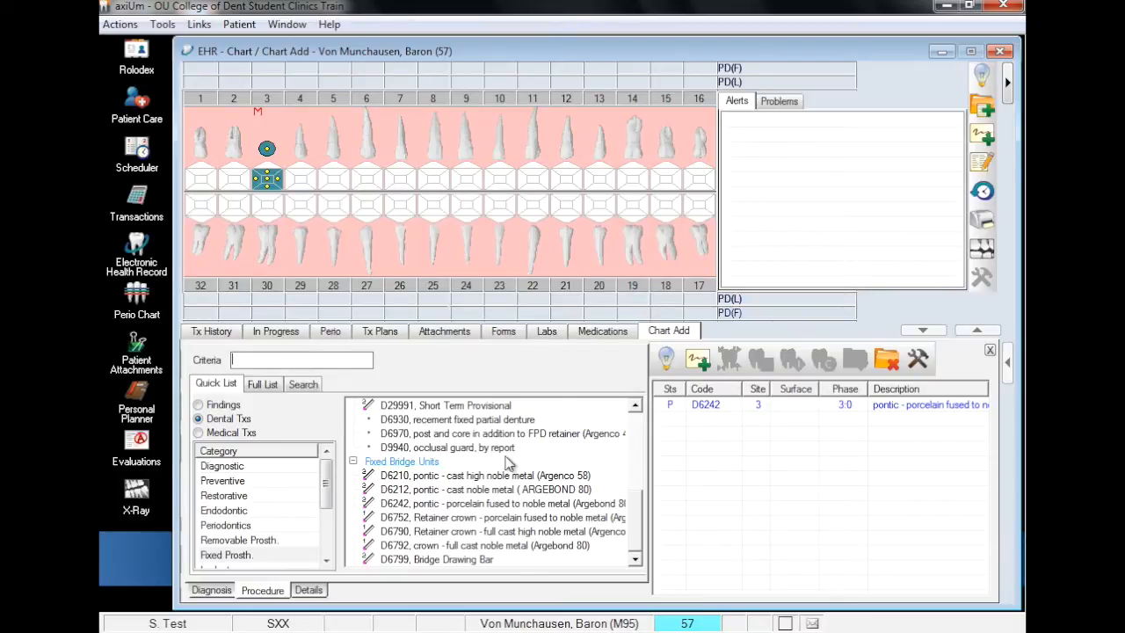
- Add planned D6752 retainer crowns on teeth 2 and 4 with their LD6752 lab procedures
click(500, 516)
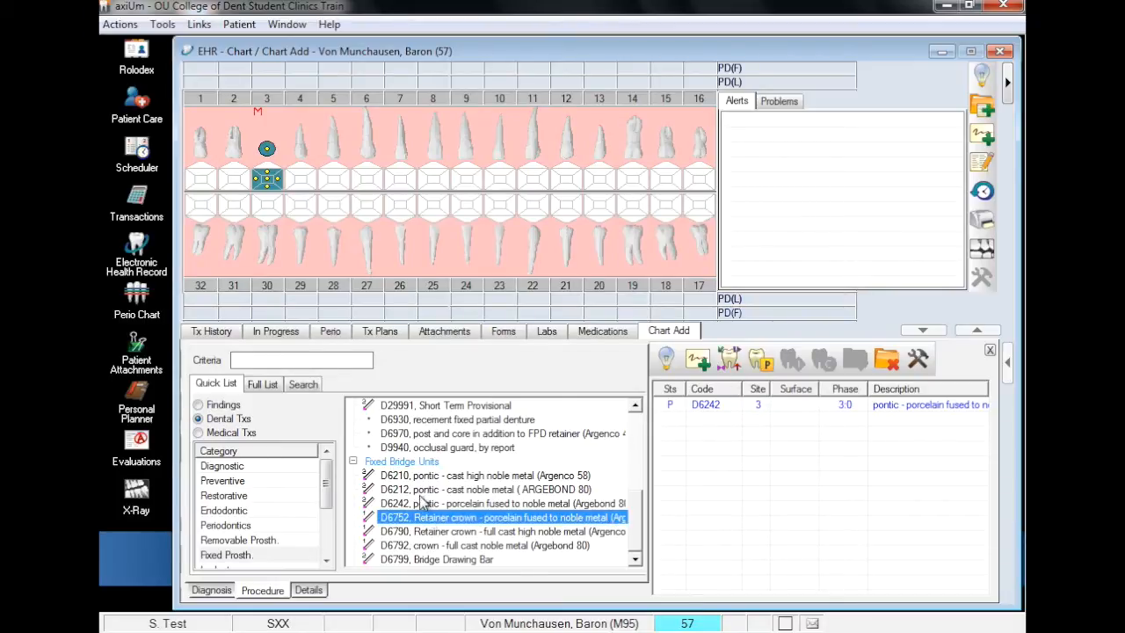
click(234, 97)
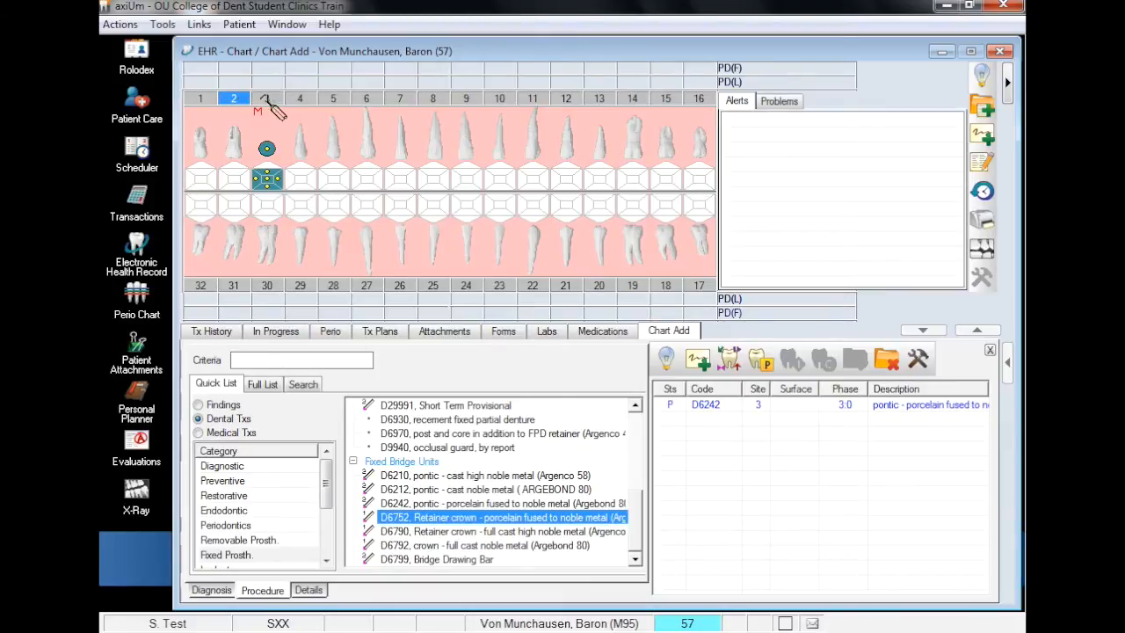
click(300, 98)
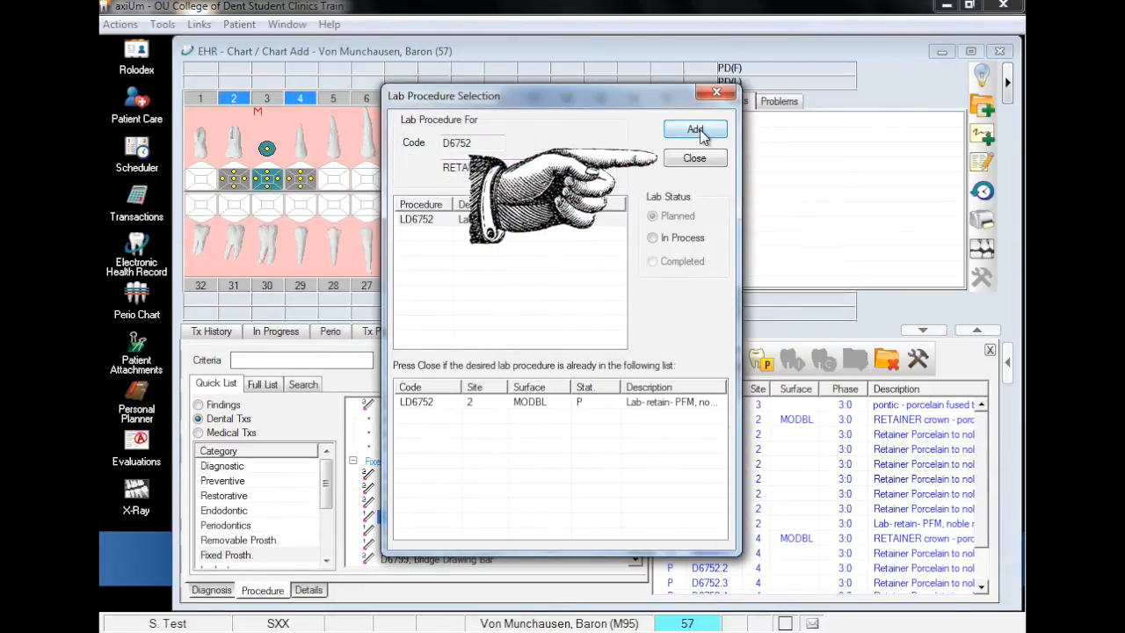
click(695, 129)
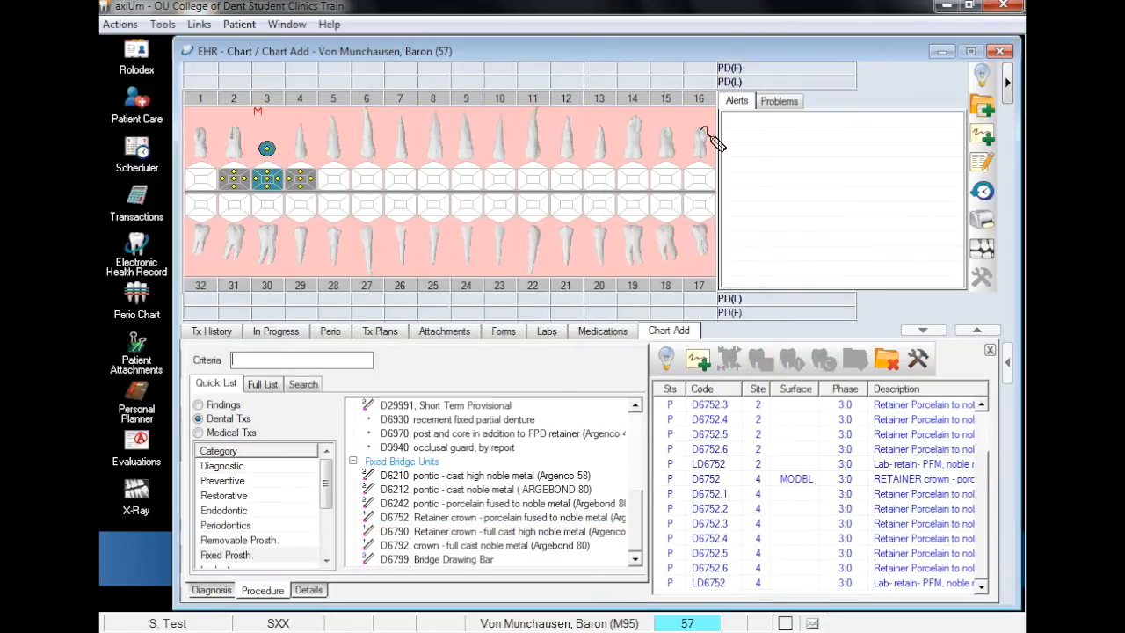
mouse_move(481, 551)
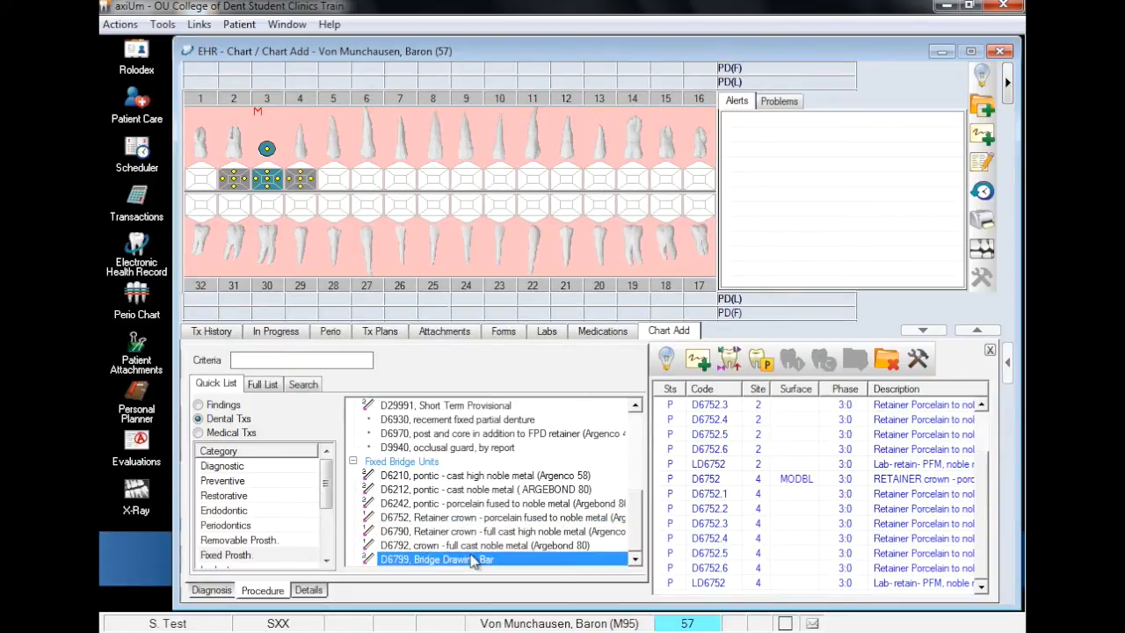
mouse_move(364, 229)
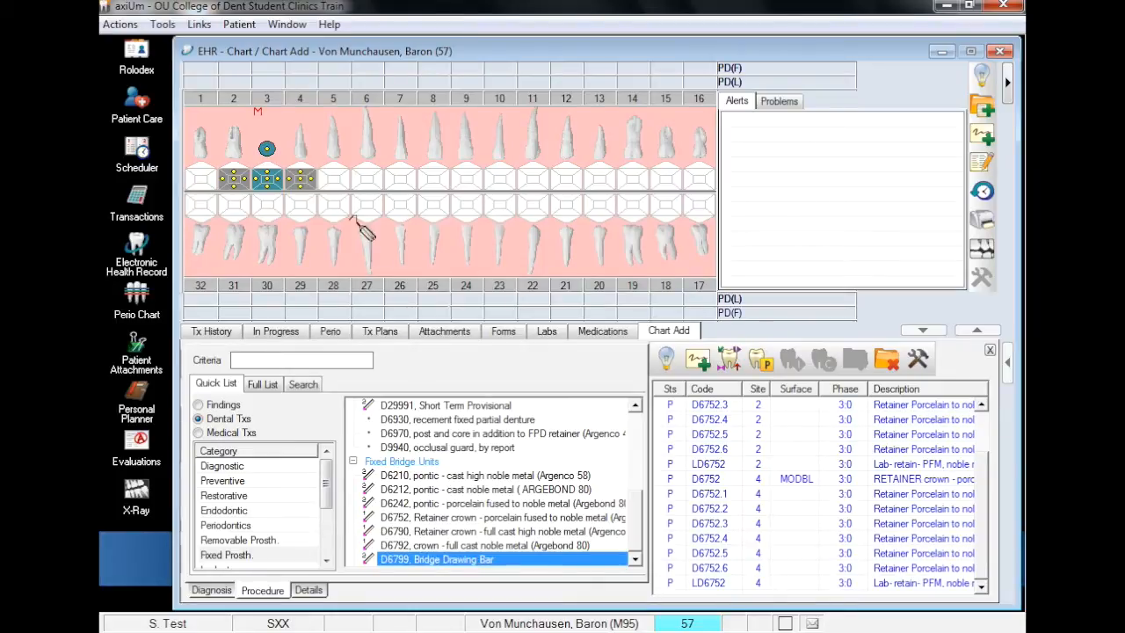
- Add a planned D6799 bridge drawing bar spanning teeth 2 and 4
click(234, 97)
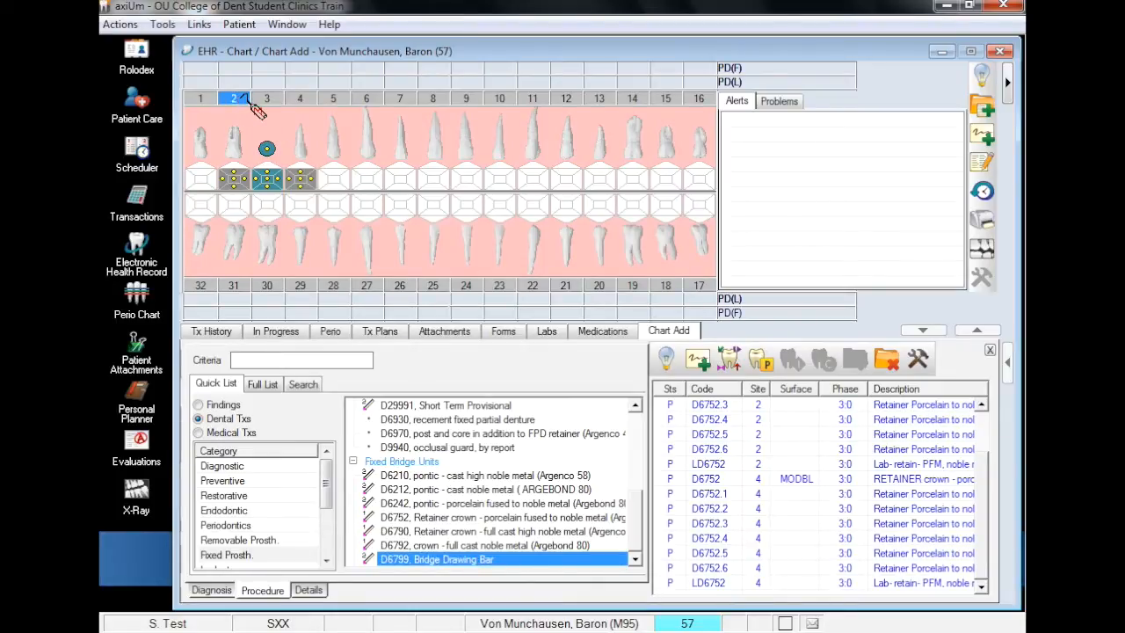
click(299, 98)
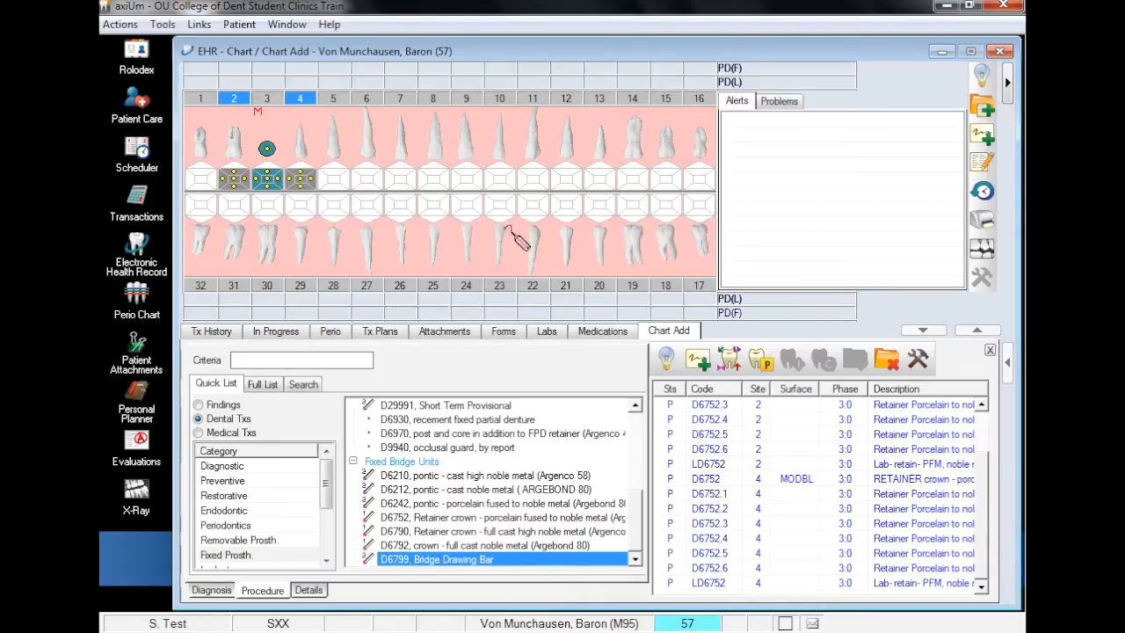
mouse_move(760, 358)
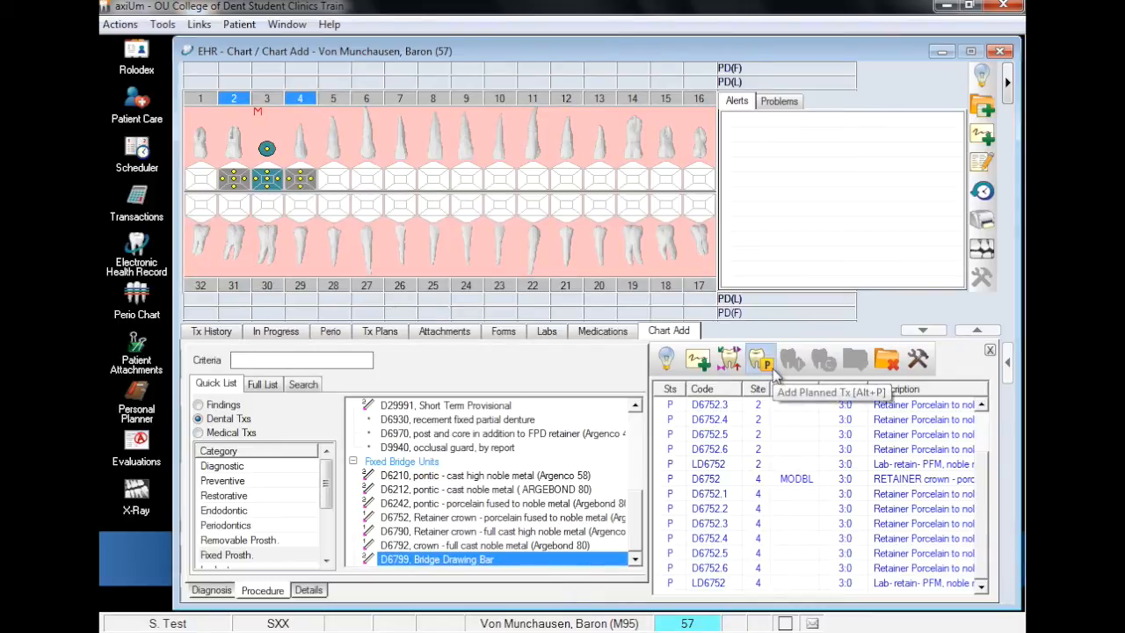
click(761, 359)
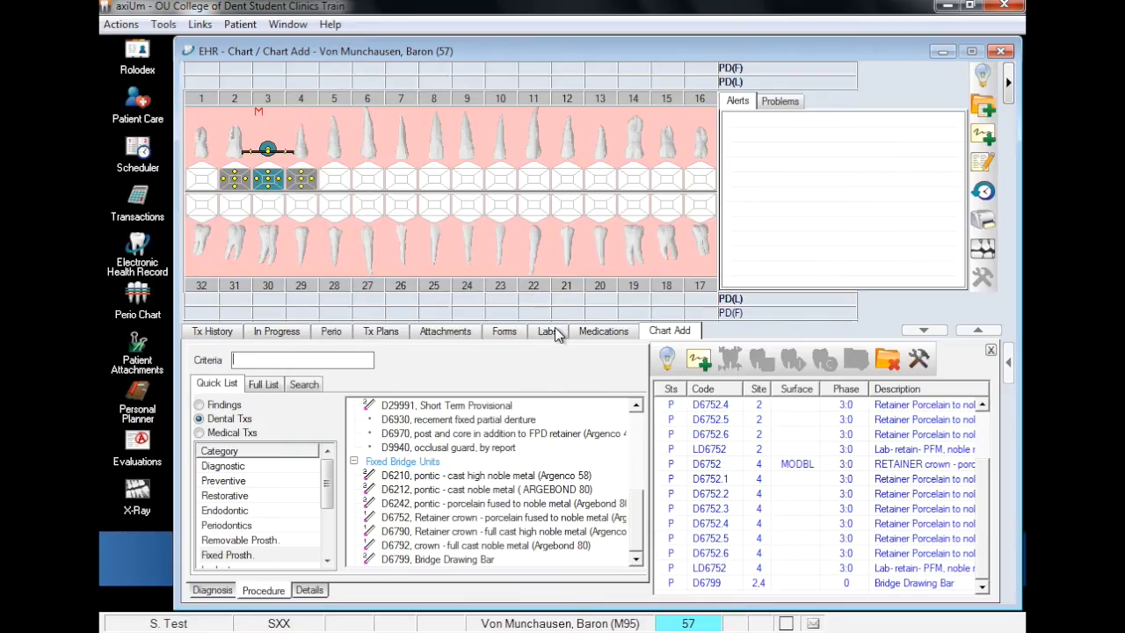
- Create new lab order 106256 for the tooth 2 D6752 retainer crown
click(548, 331)
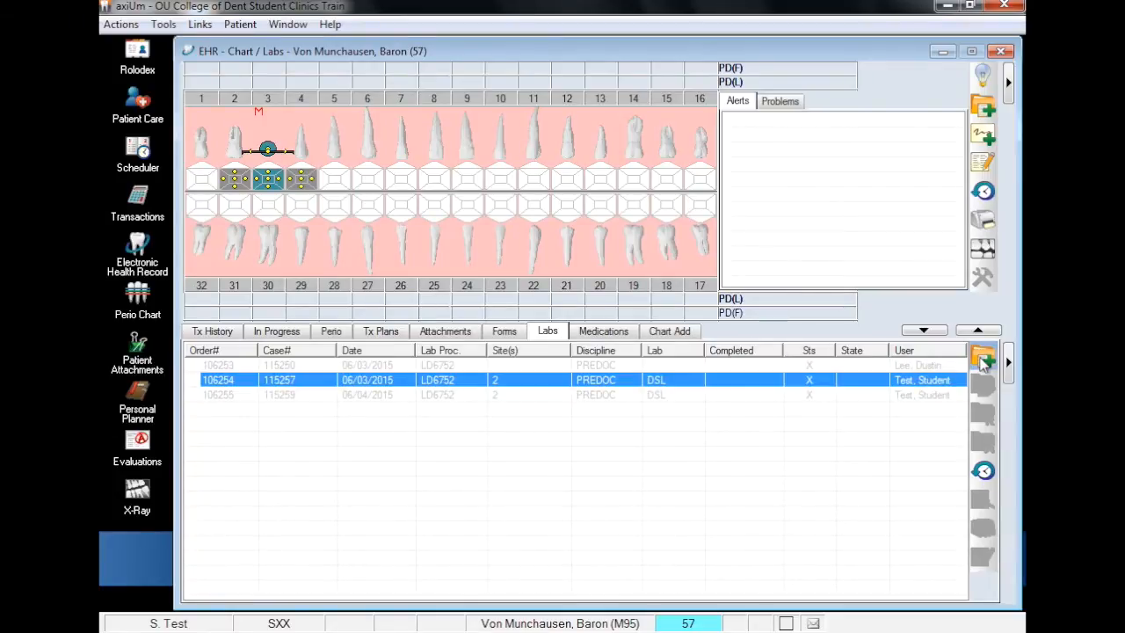
click(983, 360)
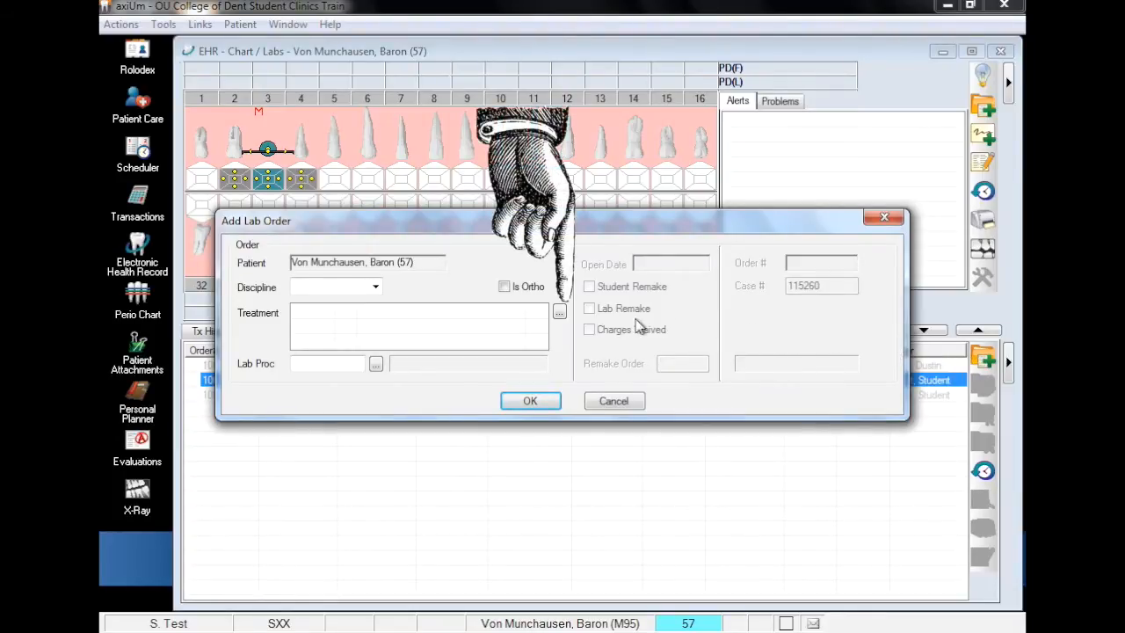
click(559, 312)
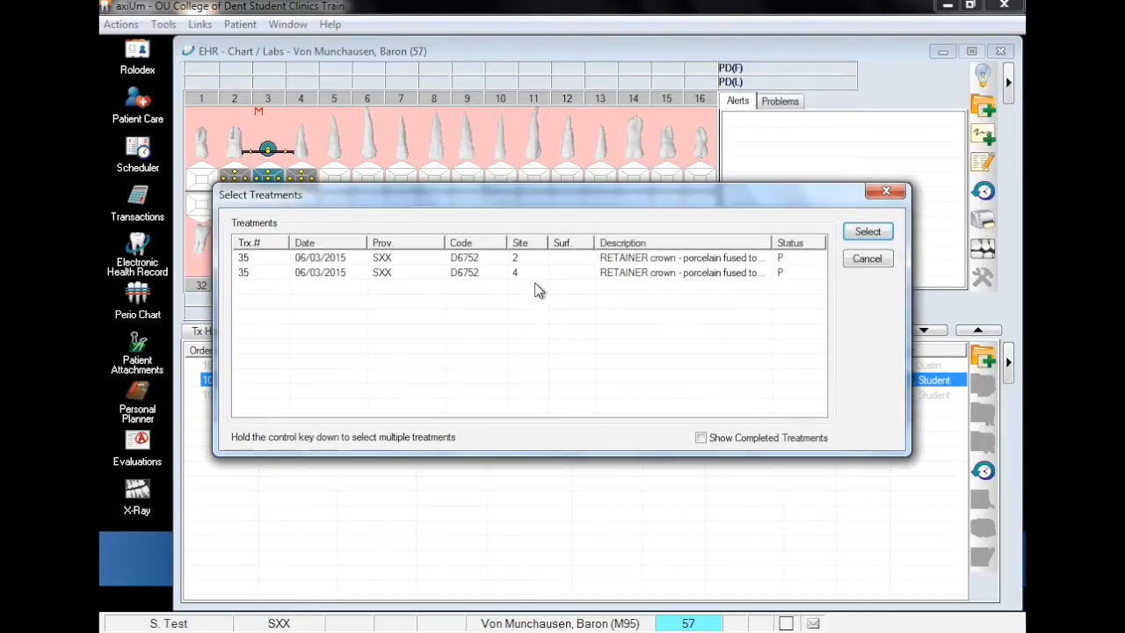
click(866, 232)
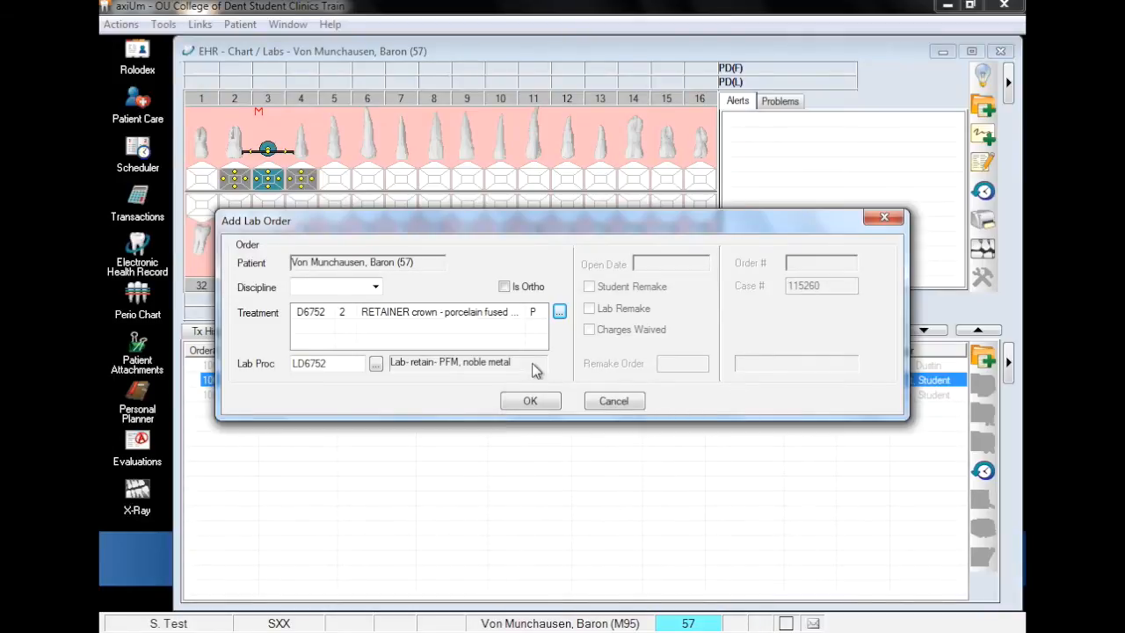
mouse_move(534, 401)
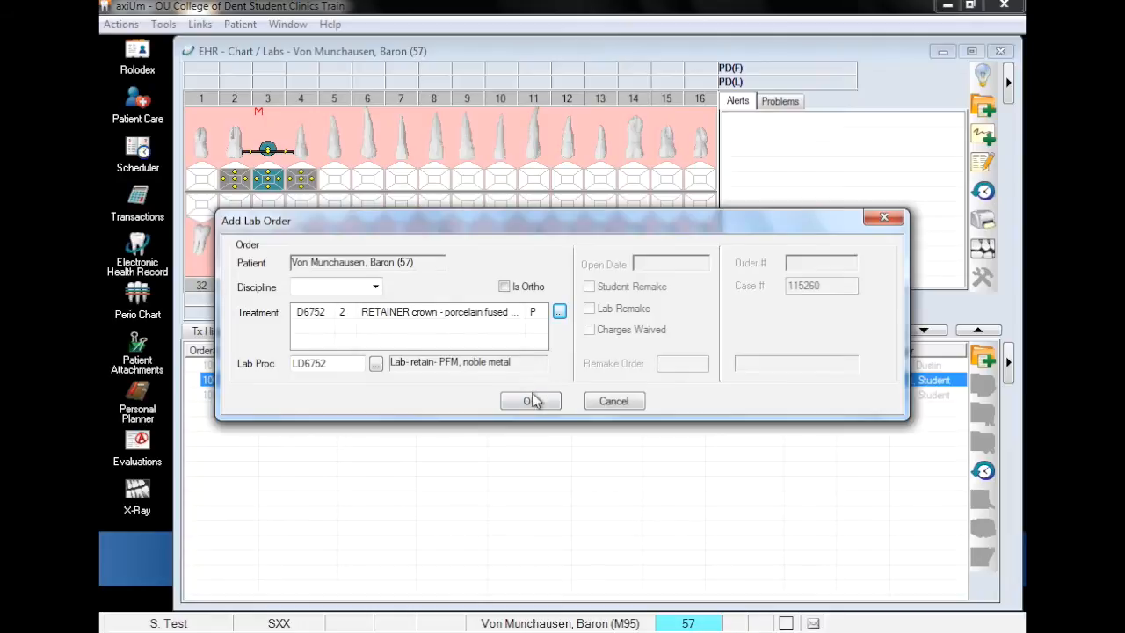
click(529, 400)
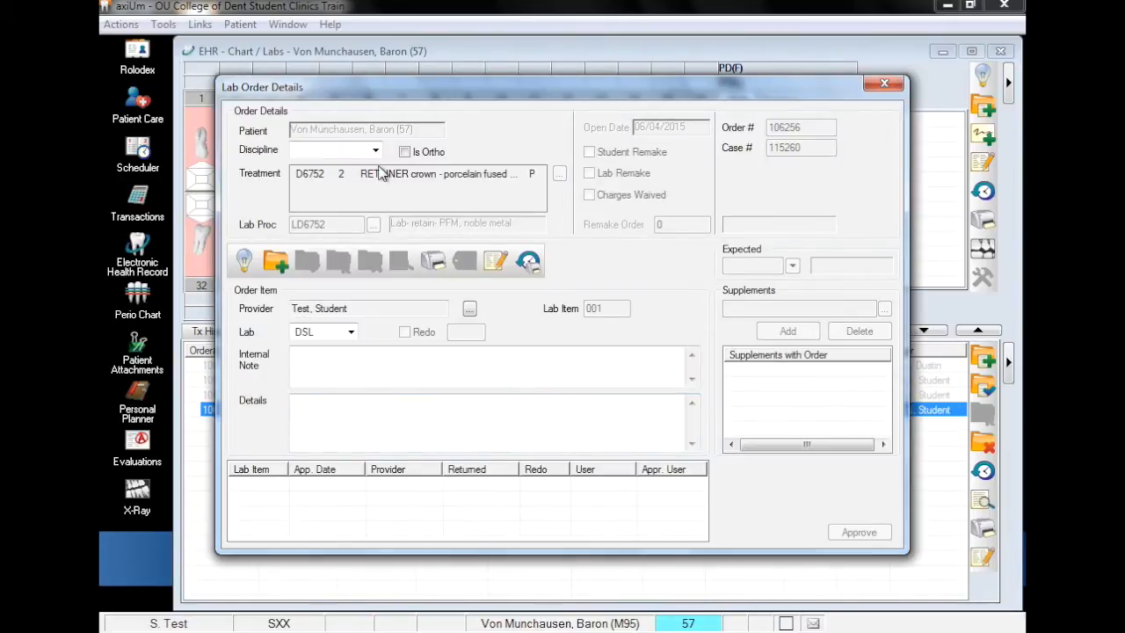
- Set discipline to PREDOC, enter 'SEE LAB FORM' in both notes, and save the item
click(375, 150)
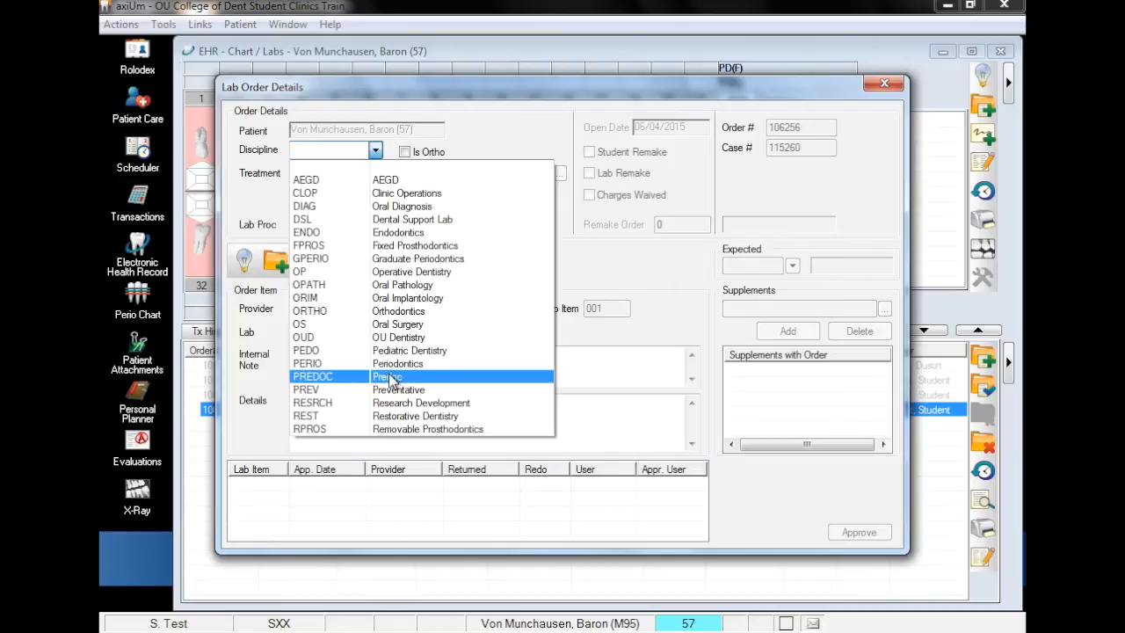
mouse_move(391, 378)
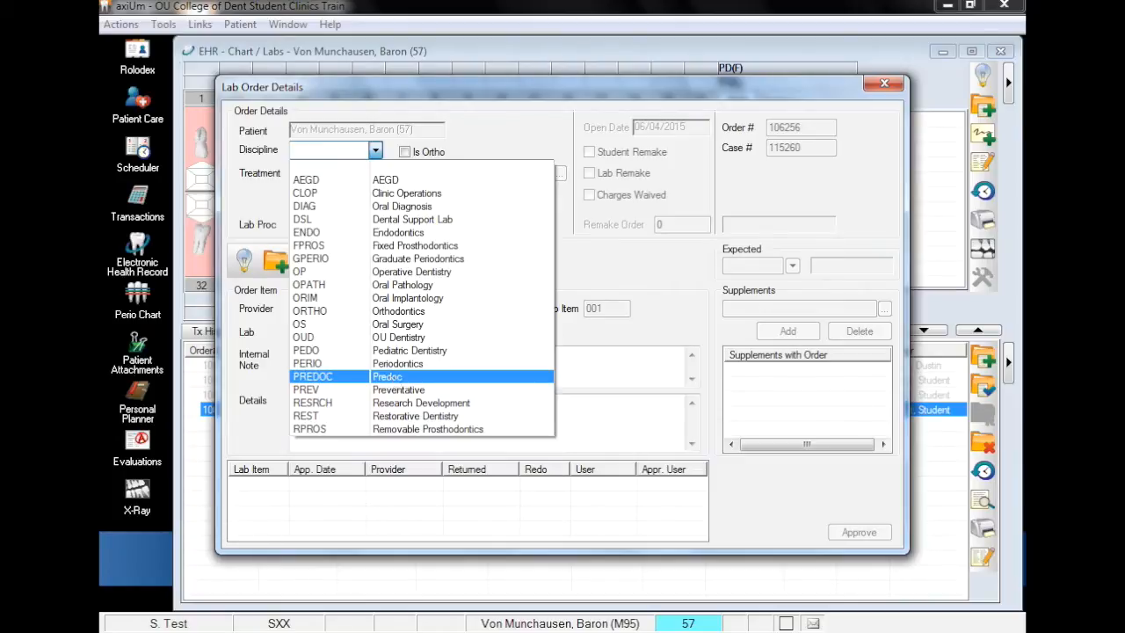
click(387, 376)
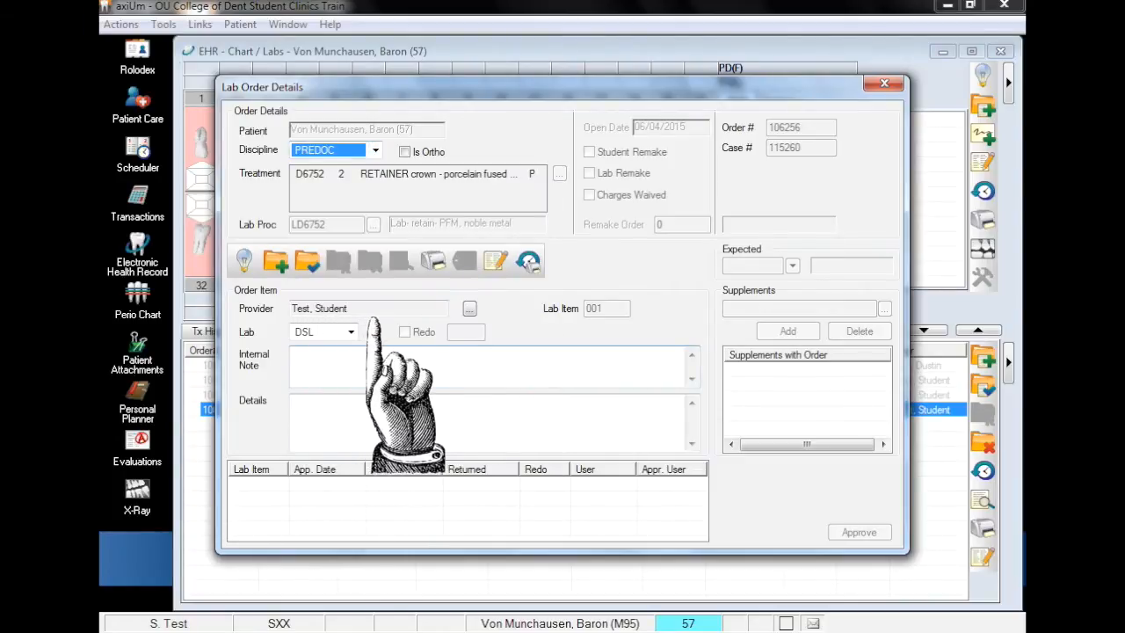
mouse_move(492, 396)
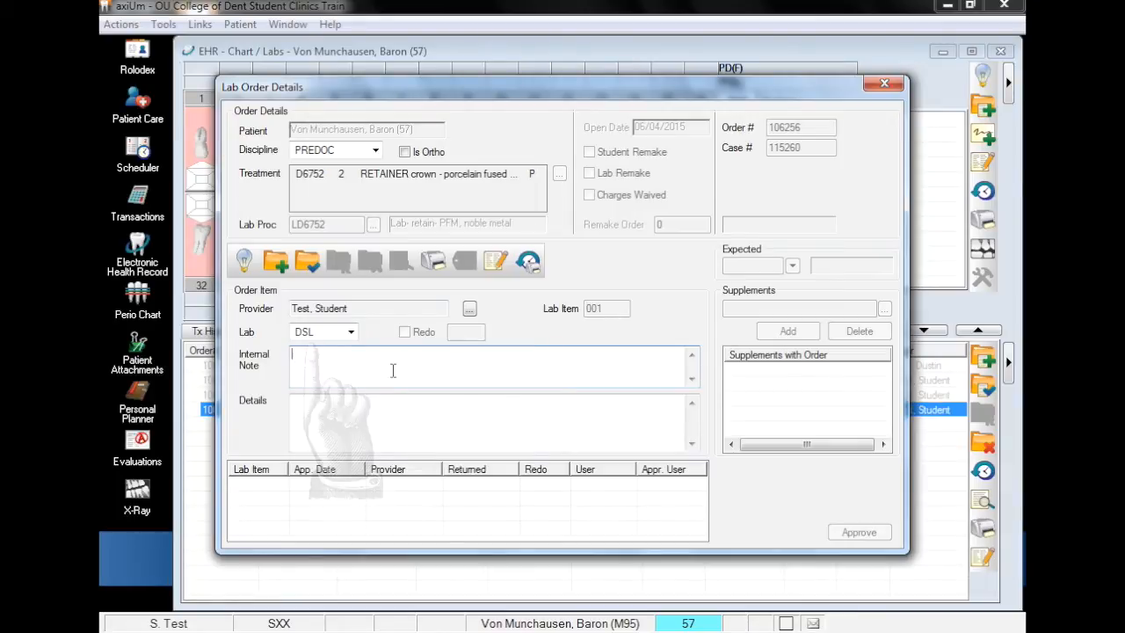
text(a)
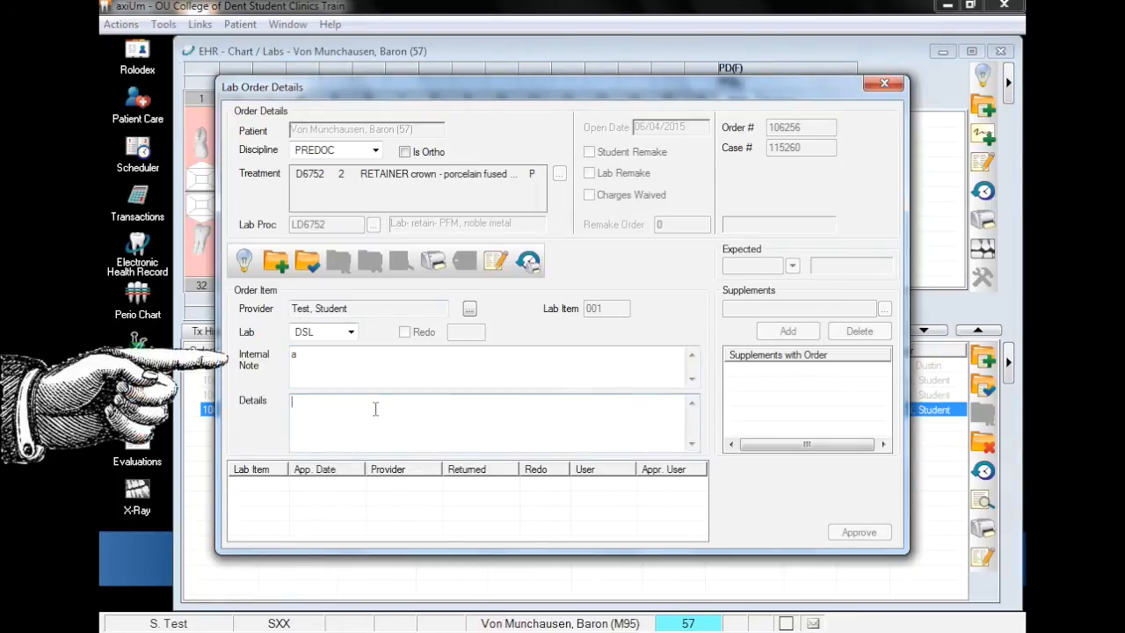
text(a)
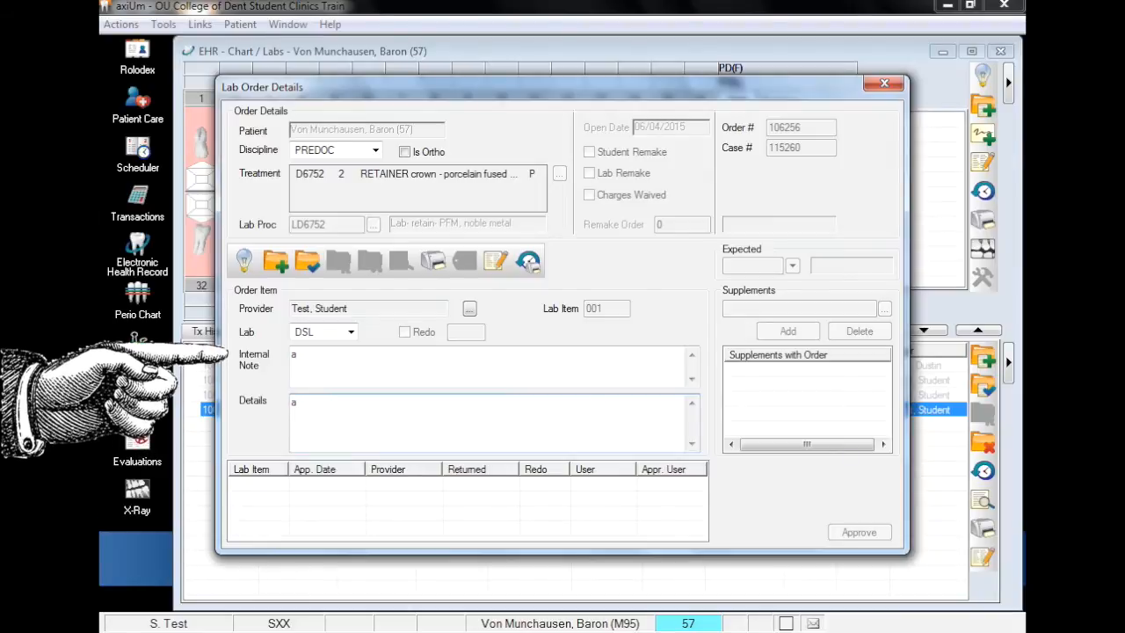
click(375, 406)
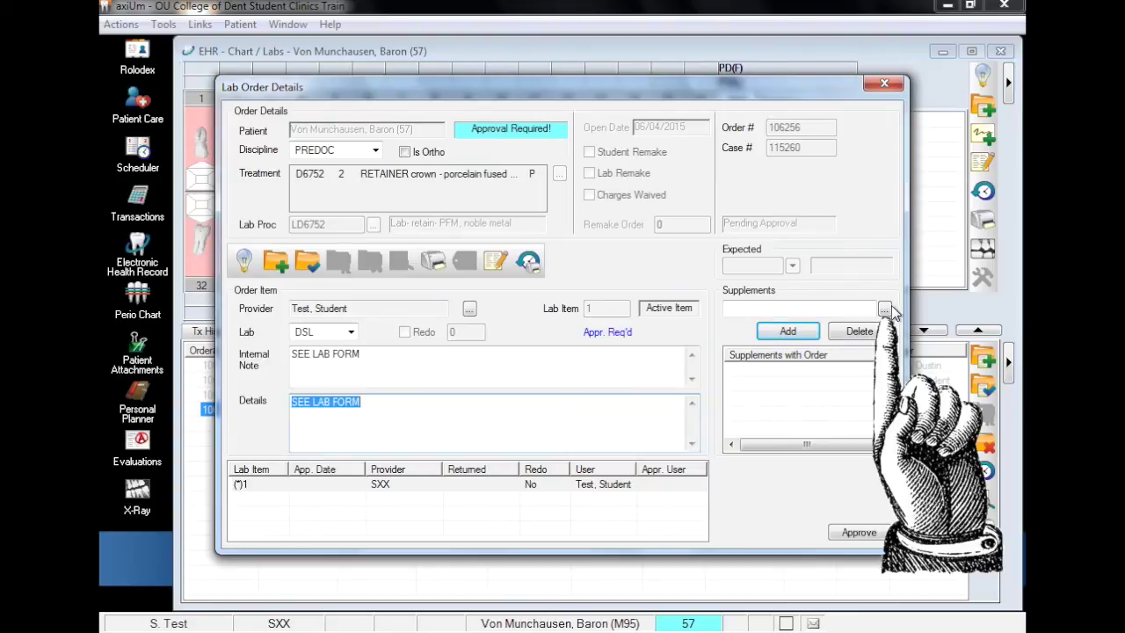
click(884, 309)
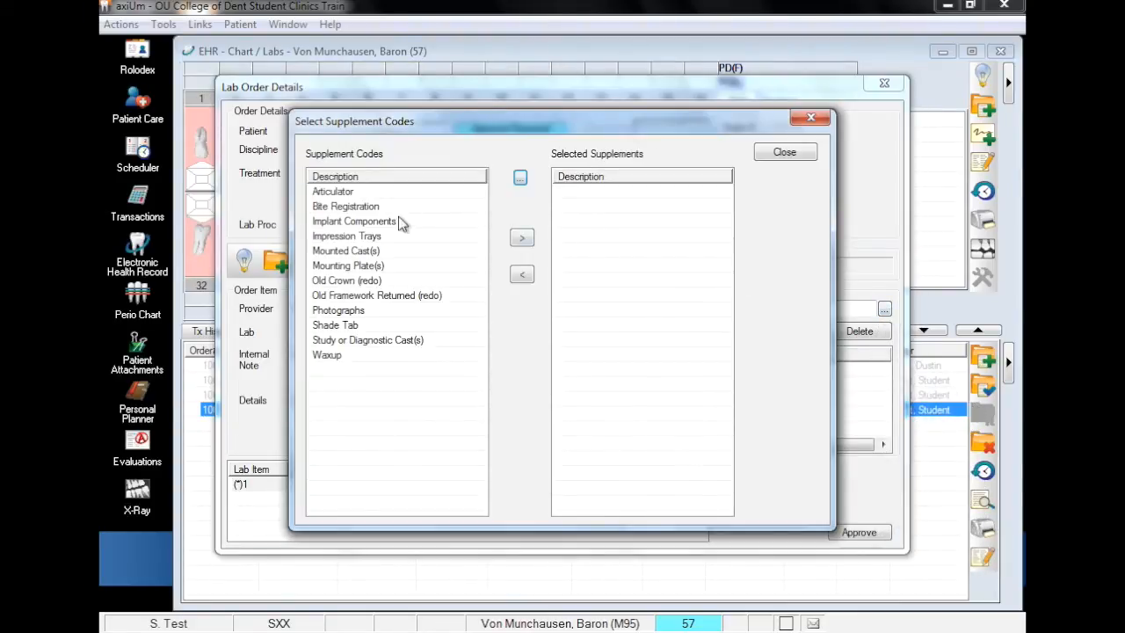
mouse_move(360, 203)
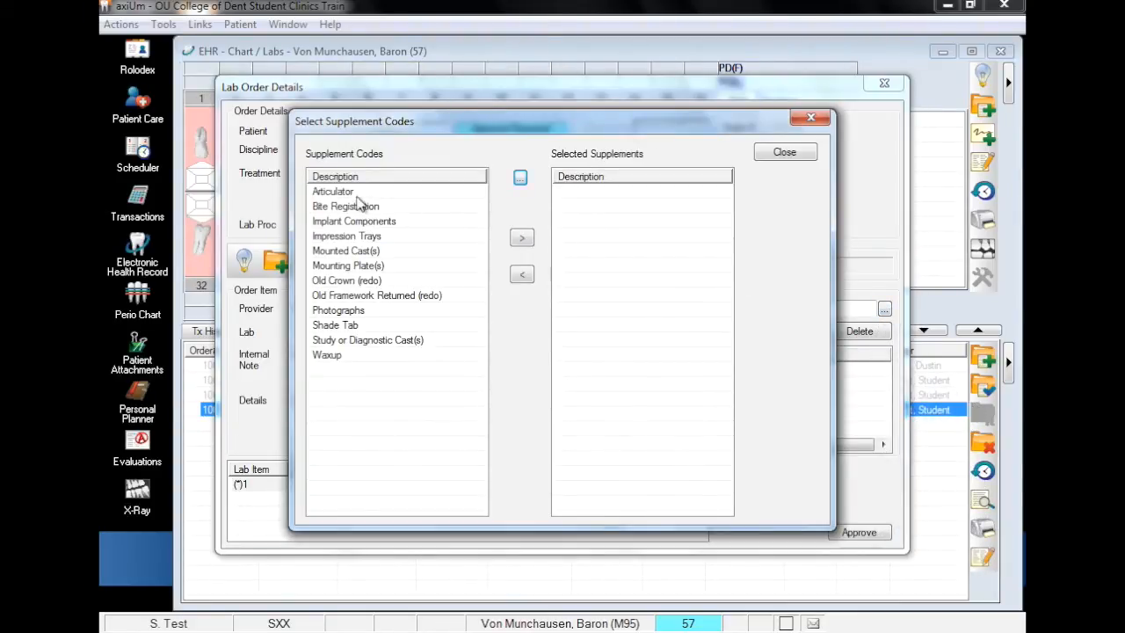
click(521, 237)
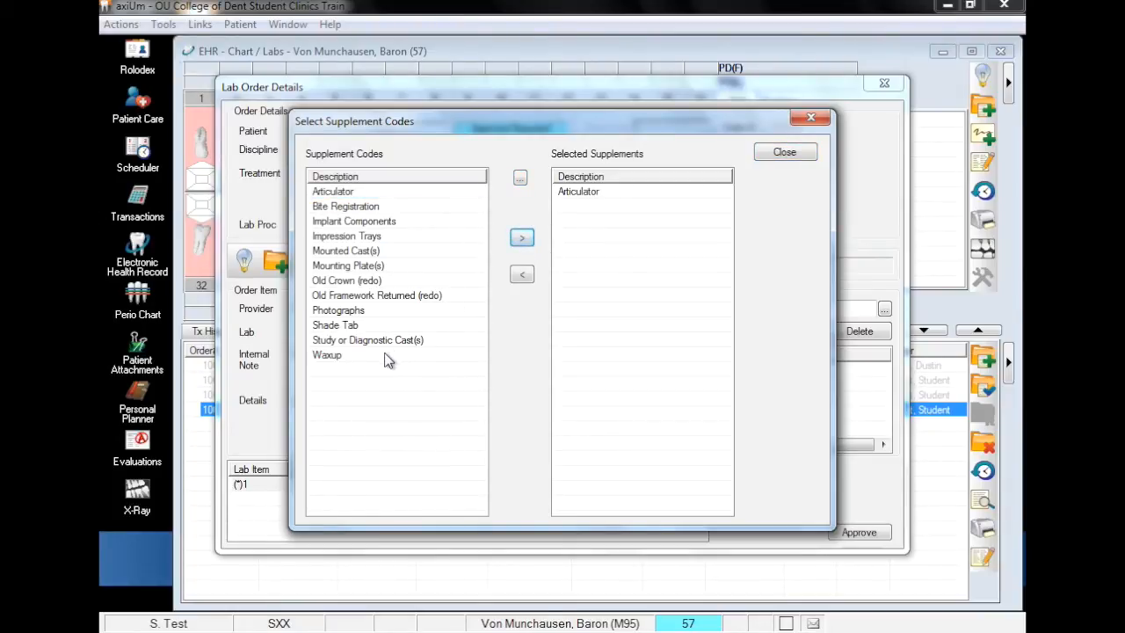
click(521, 237)
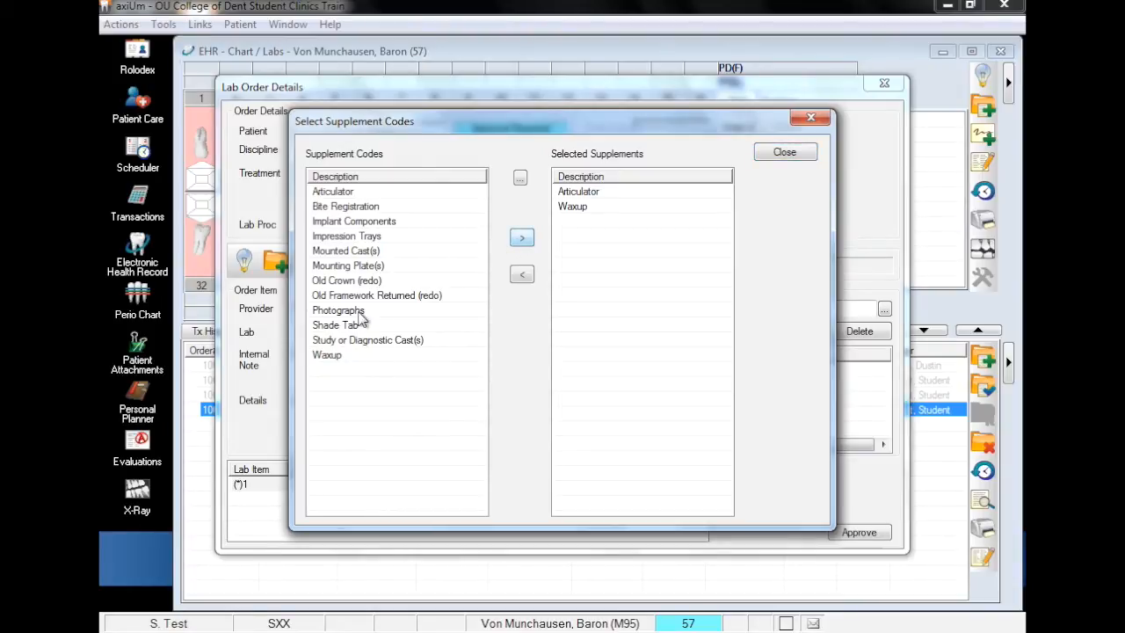
click(521, 237)
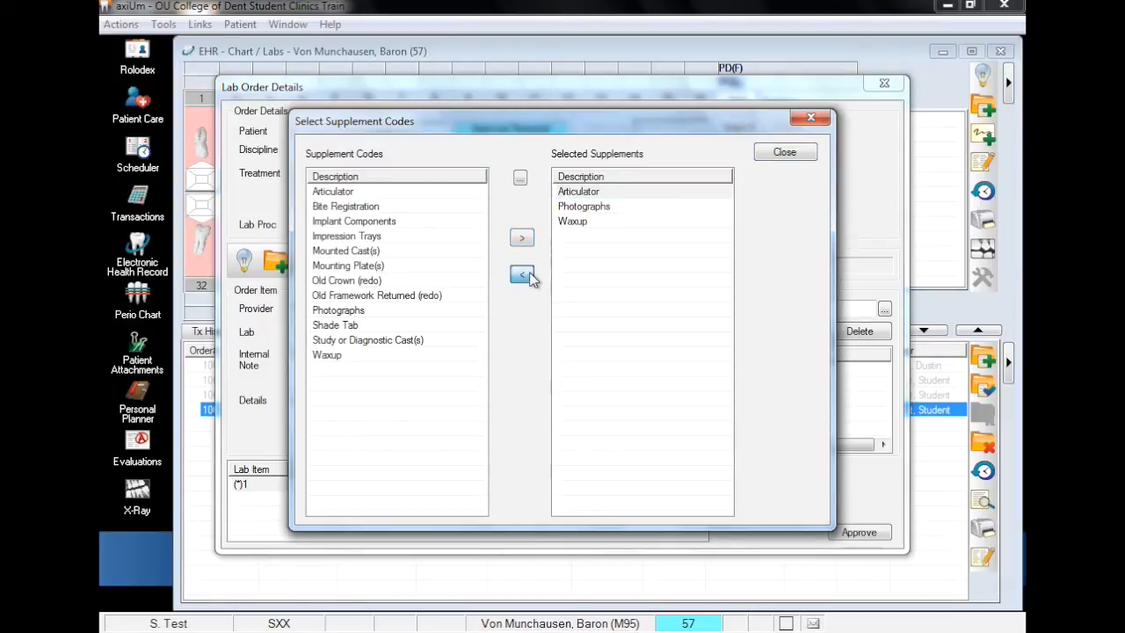
click(521, 275)
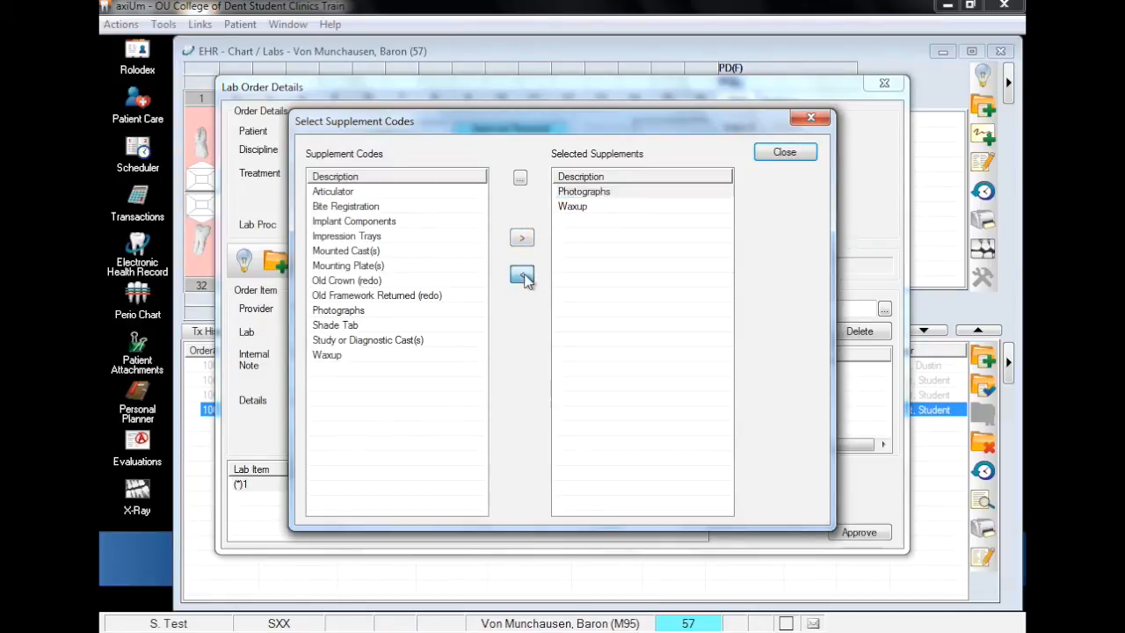
click(521, 275)
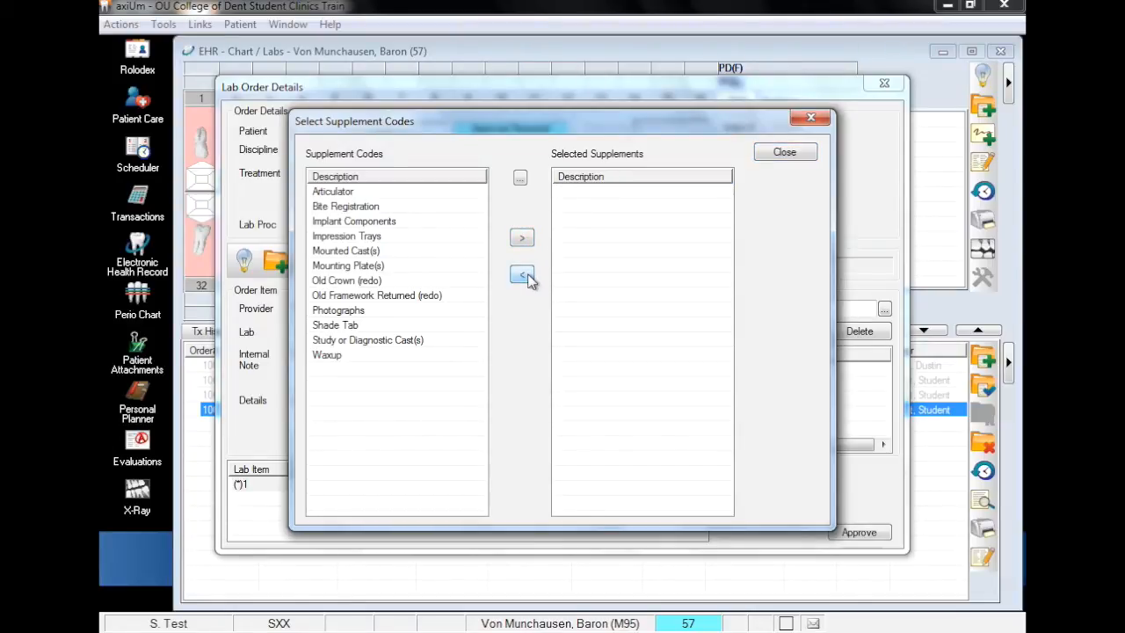
click(783, 151)
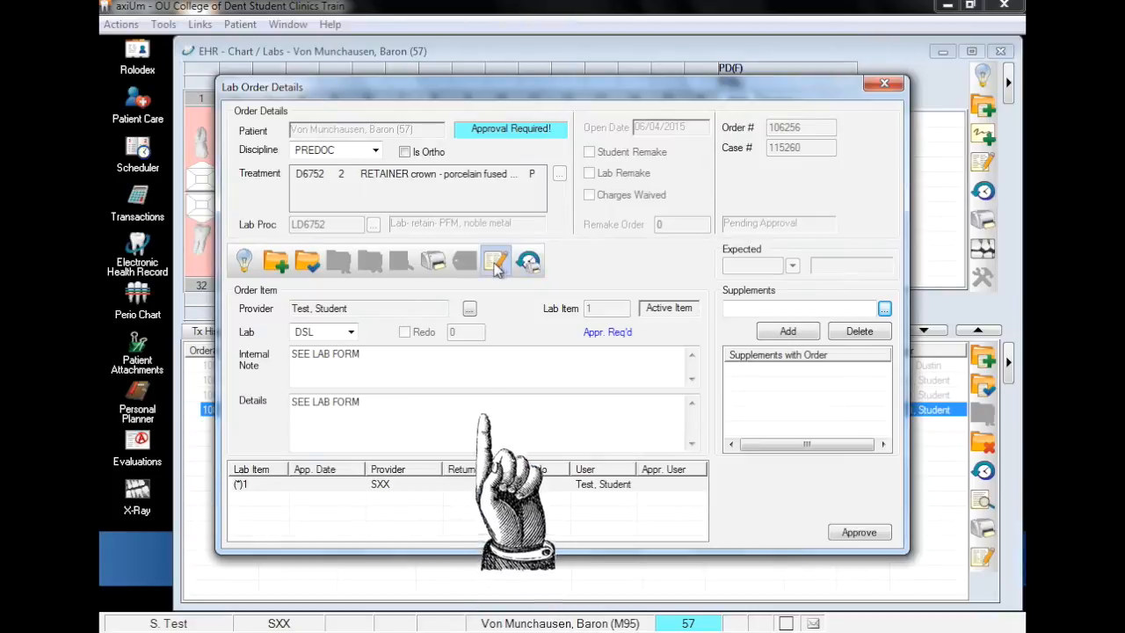
- Attach and save the filled LAB2 lab order form, deferring signature capture
click(495, 260)
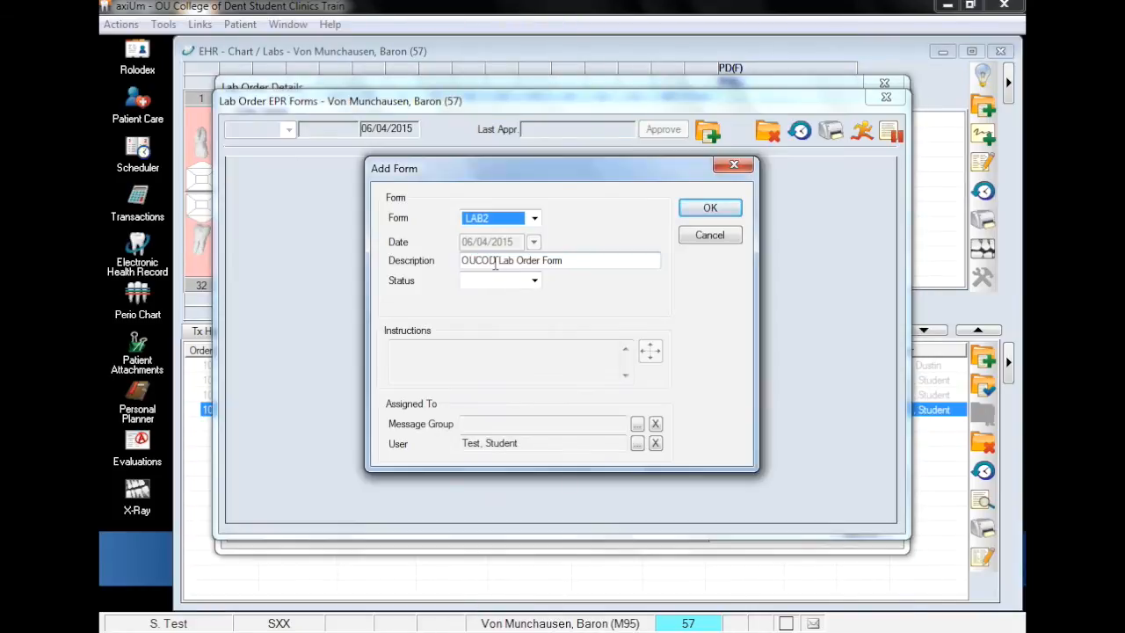
click(710, 207)
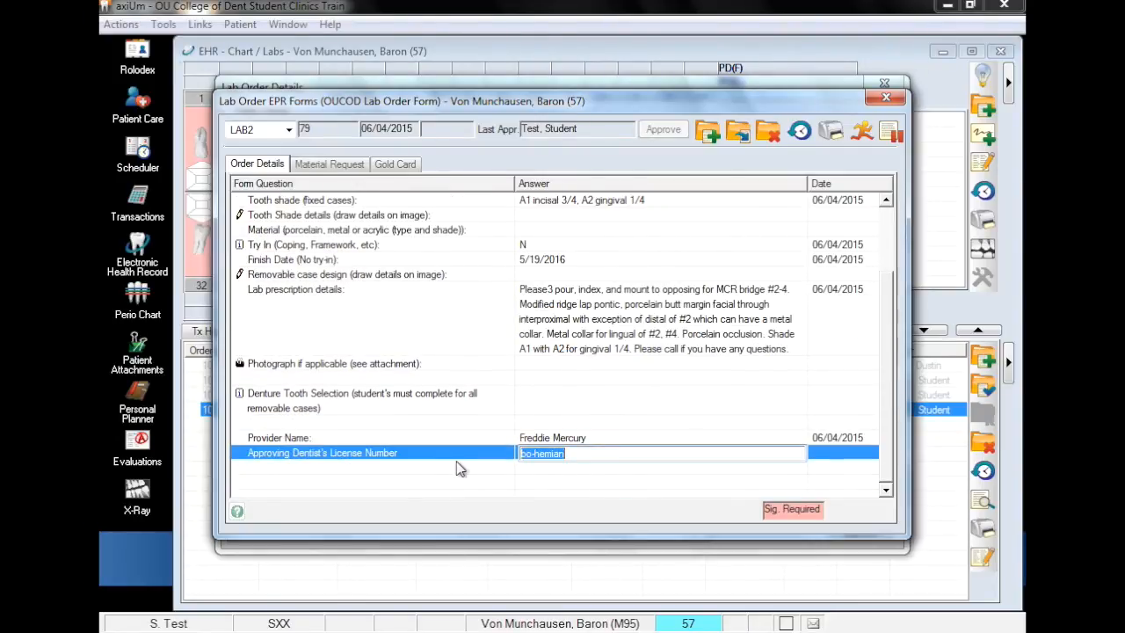
click(885, 96)
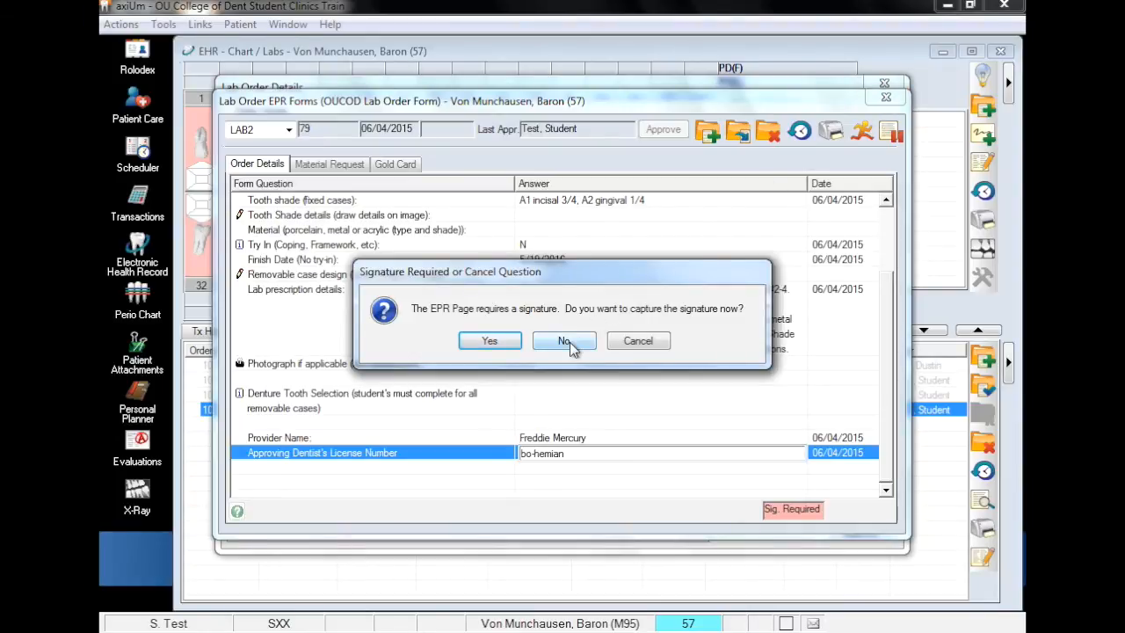
click(563, 341)
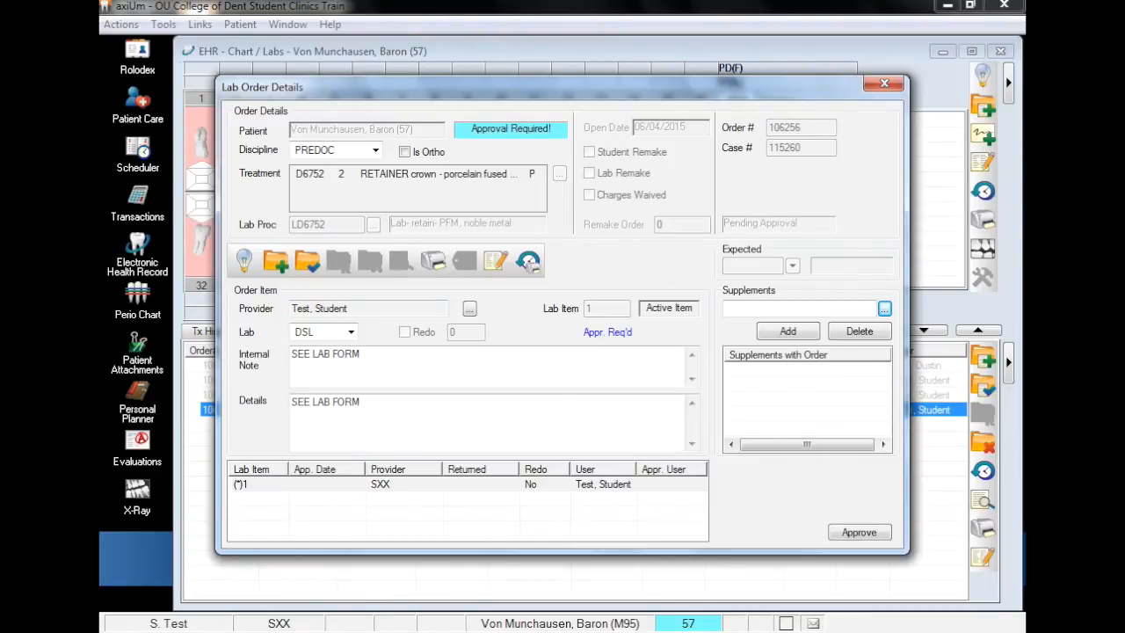
mouse_move(574, 350)
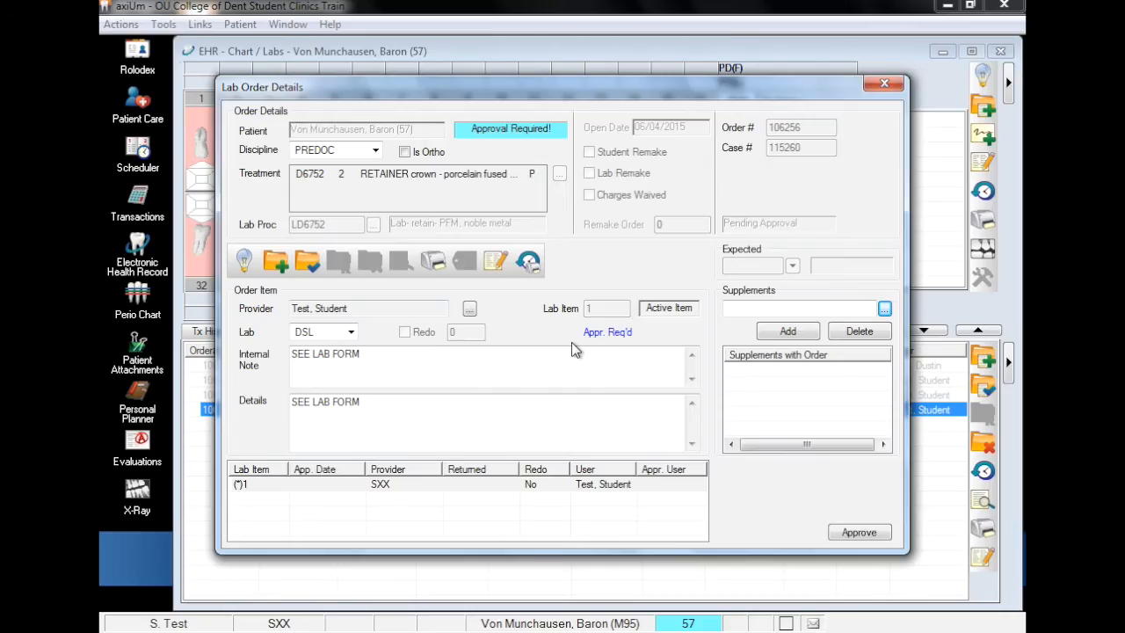
mouse_move(892, 123)
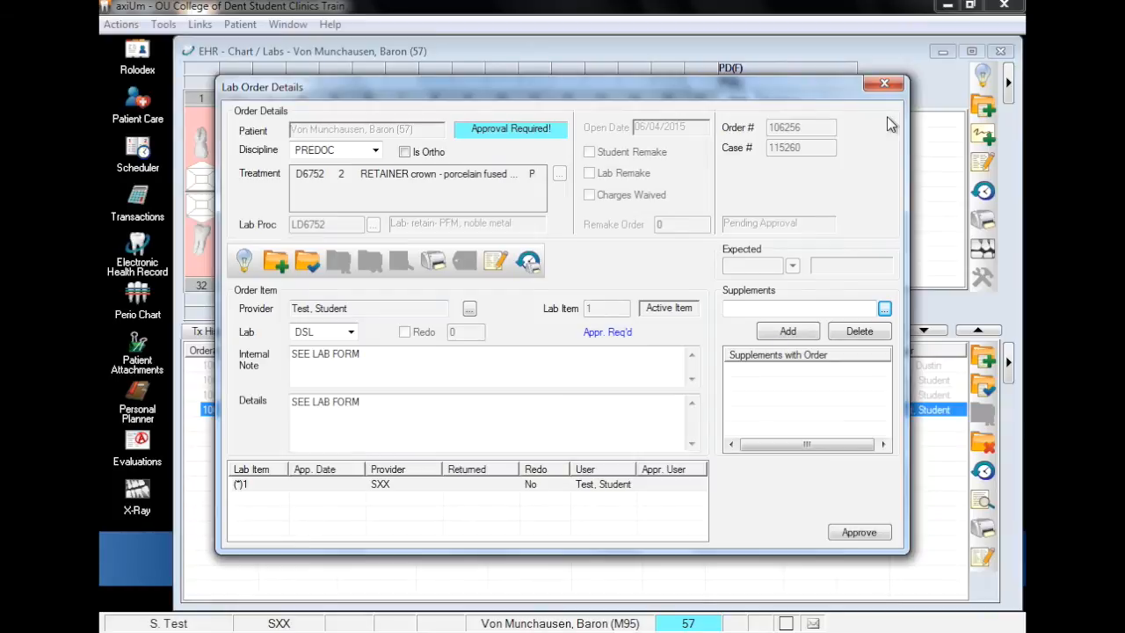
- Close Lab Order Details to return to the patient's Rolodex card
click(884, 83)
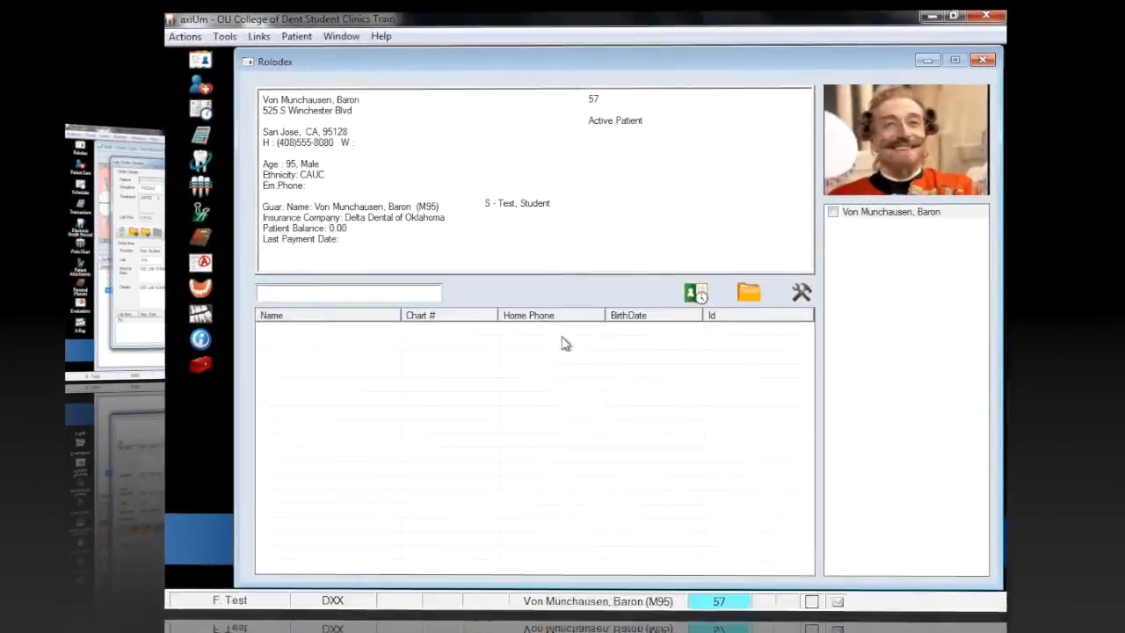
- Search 'von' again and open the patient's lab orders under the other login
text(von)
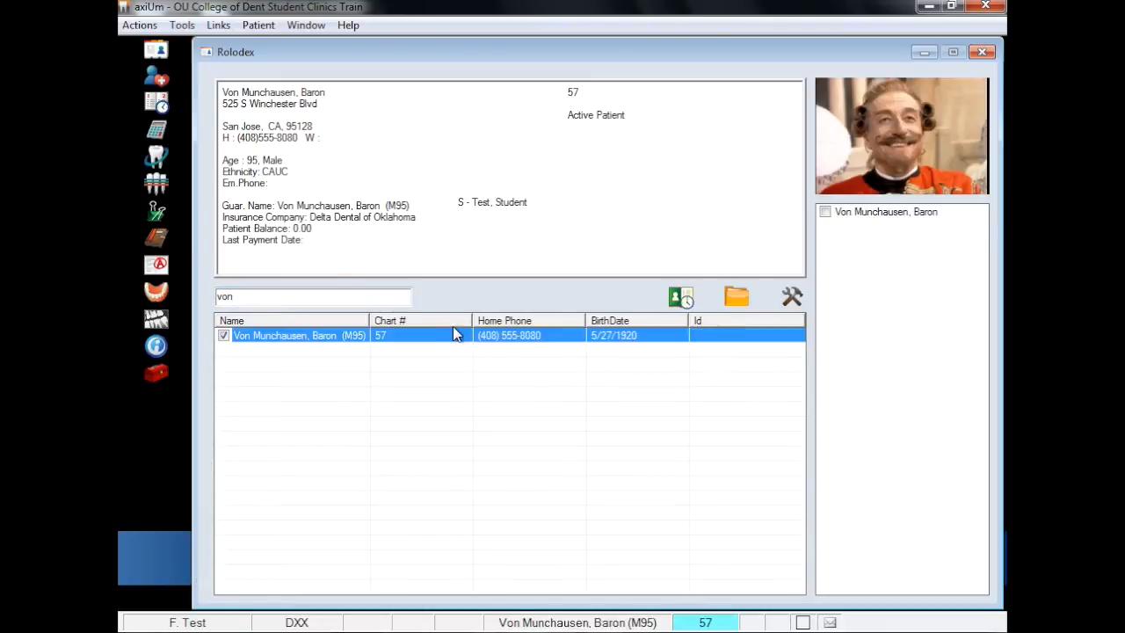
mouse_move(639, 587)
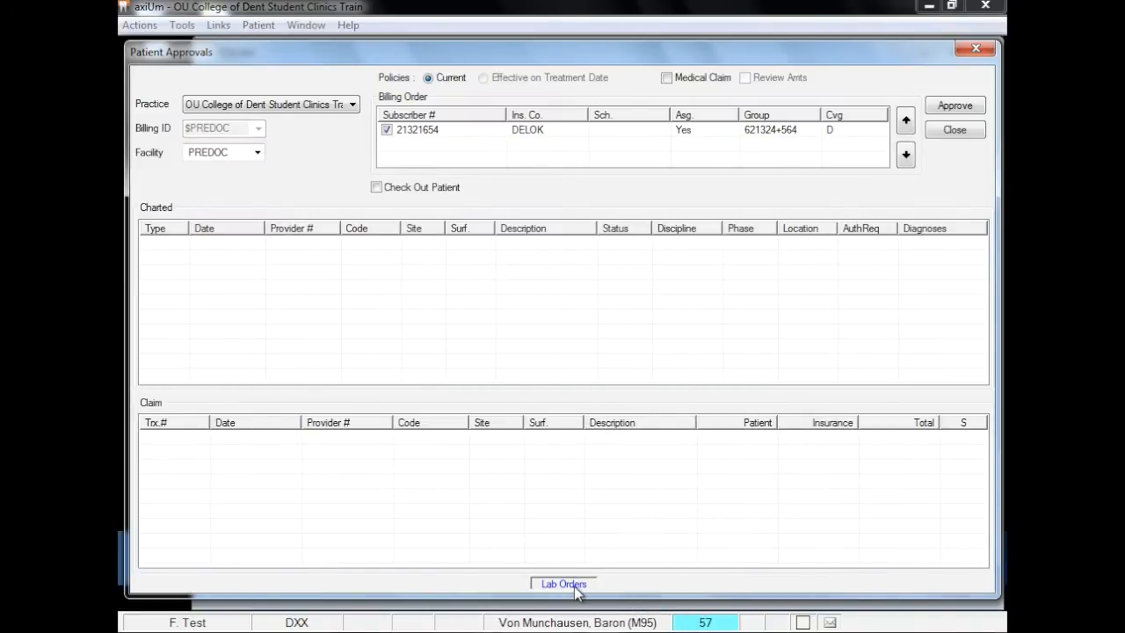
click(562, 583)
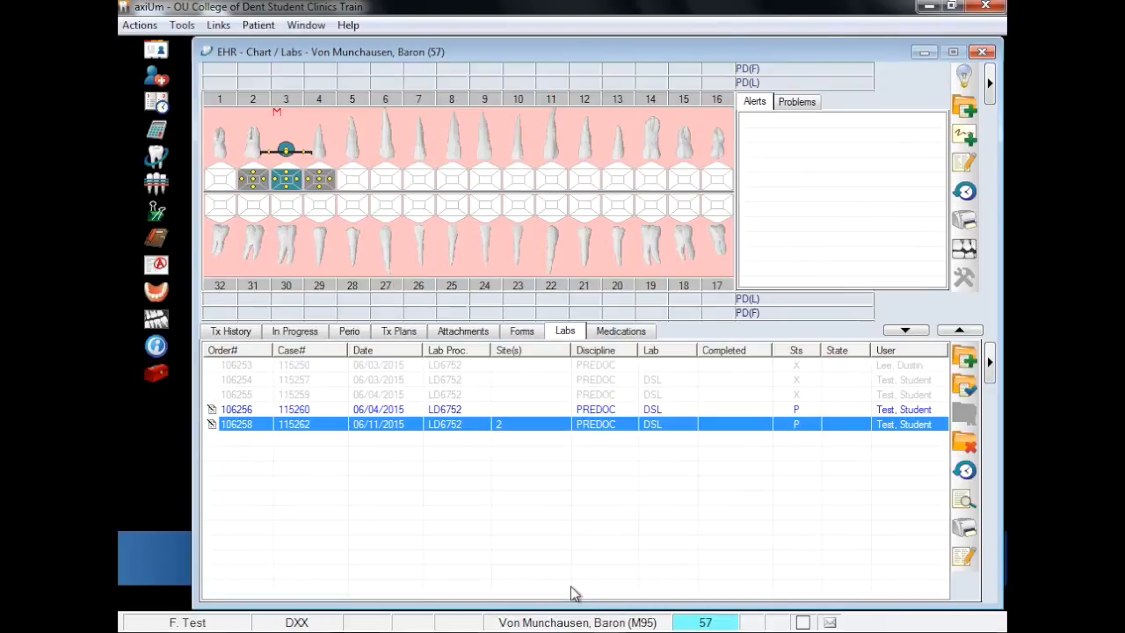
mouse_move(518, 440)
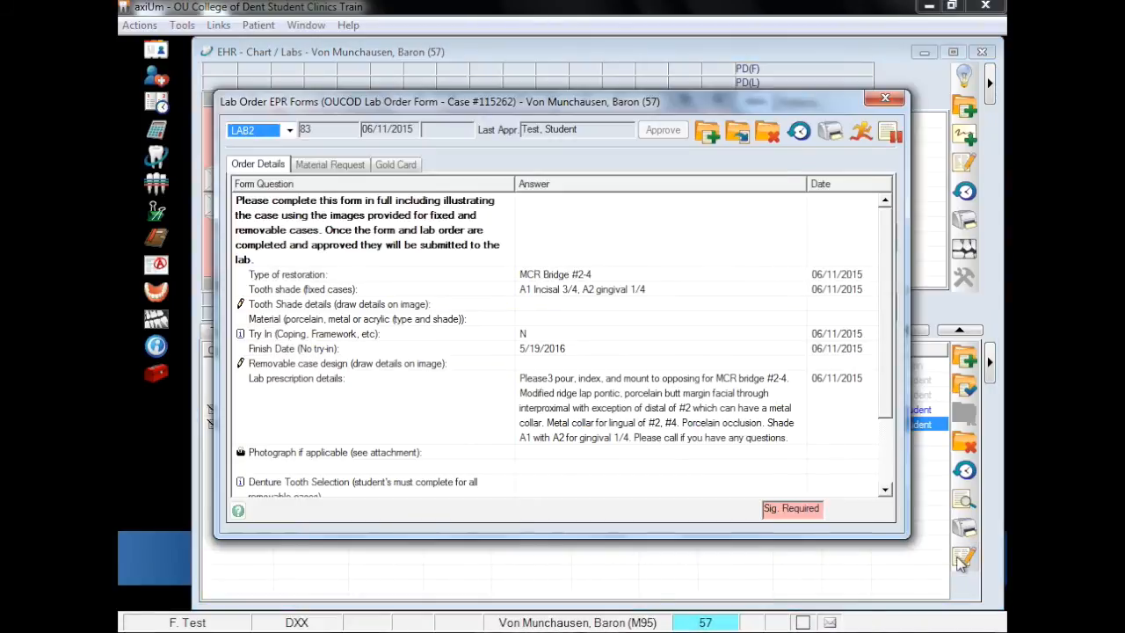
- Add and confirm the approving dentist's signature on the lab form, then close it
click(790, 508)
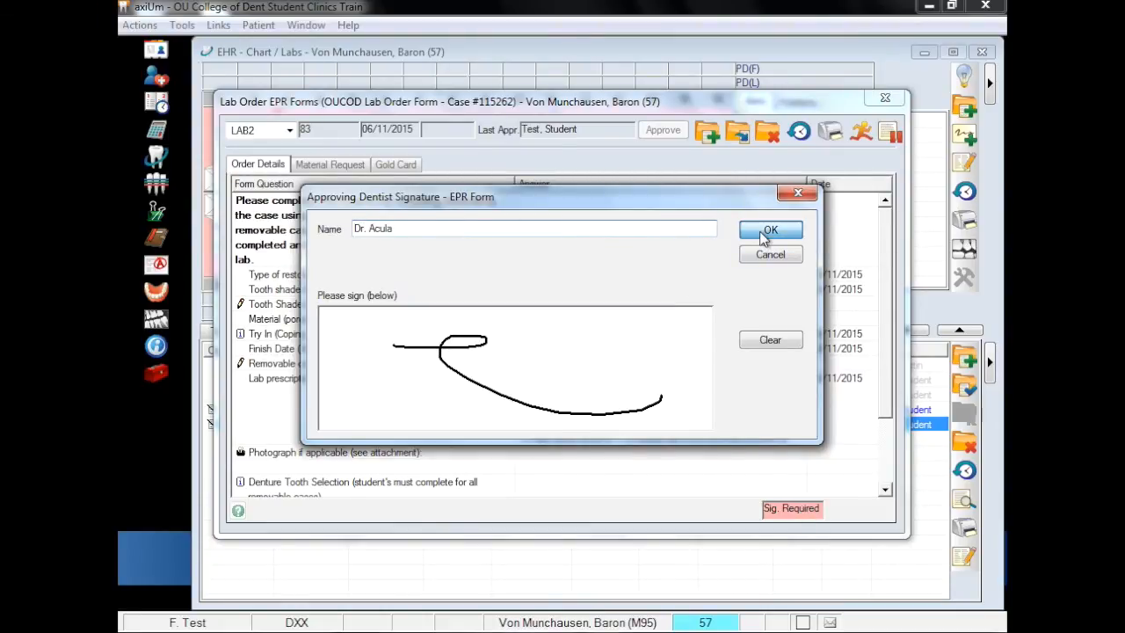
click(769, 229)
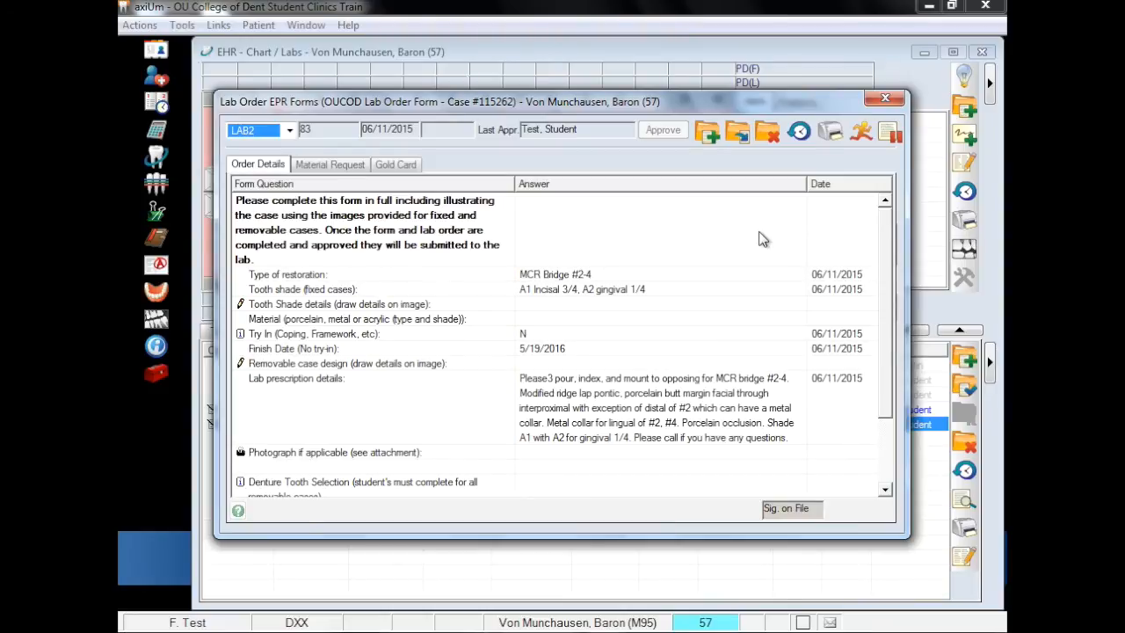
click(884, 97)
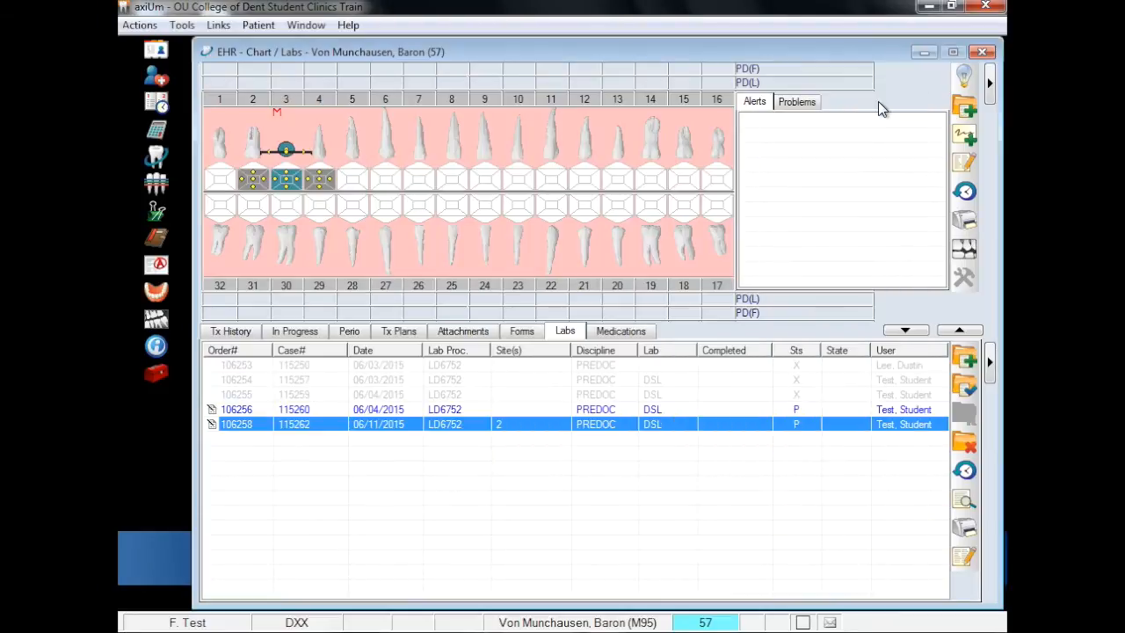
mouse_move(720, 268)
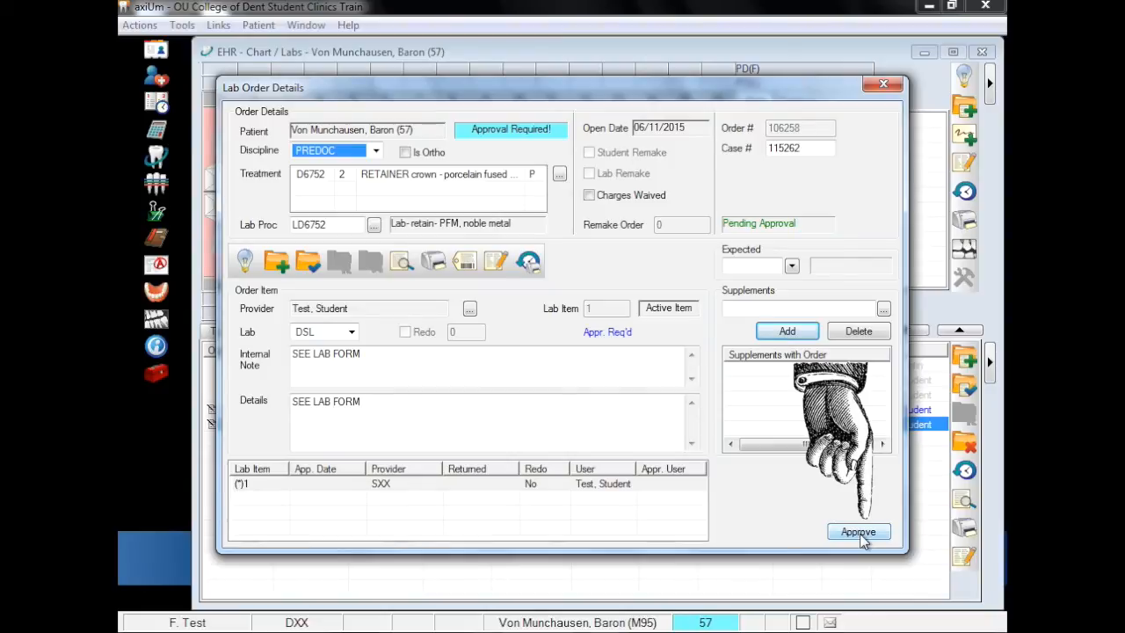
- Approve lab order 106258 as faculty and close the Lab Order Details dialog
click(857, 530)
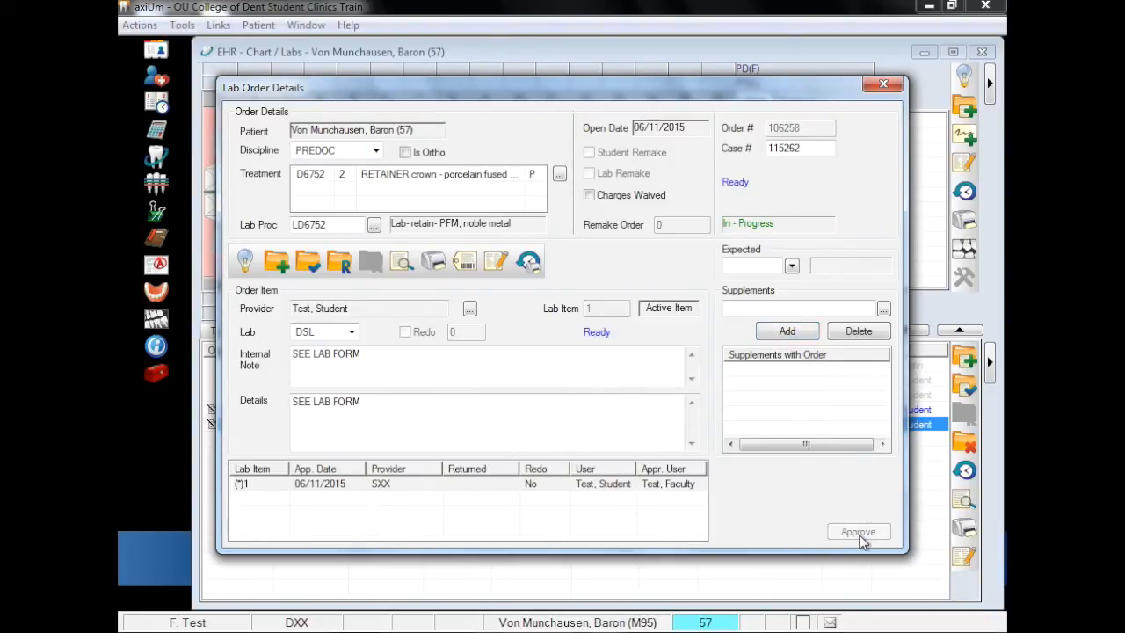
mouse_move(888, 232)
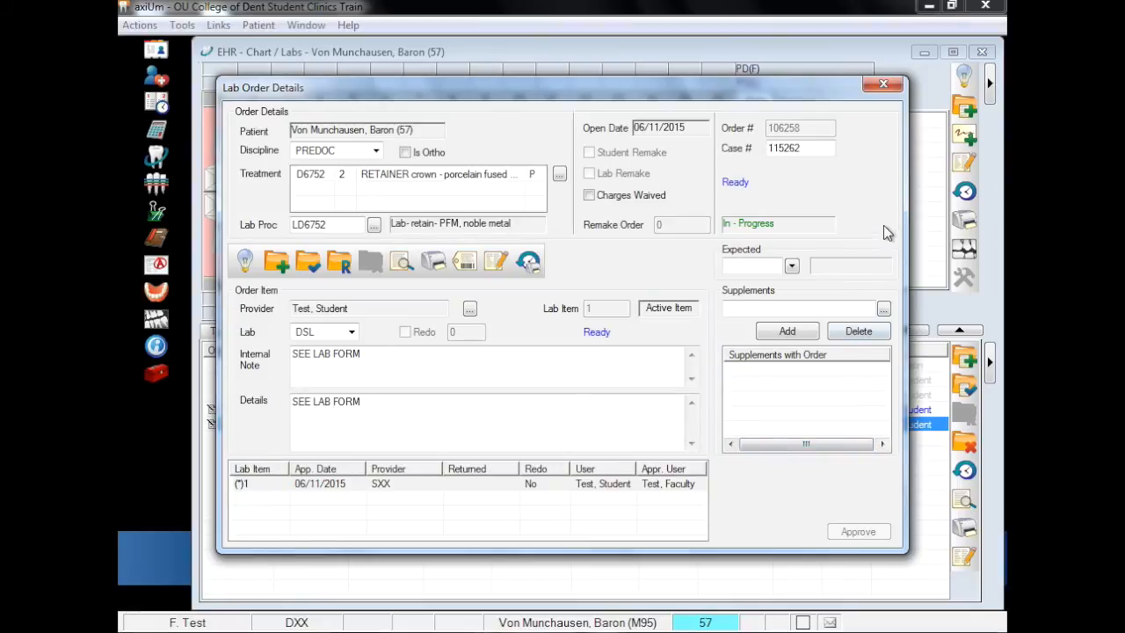
click(882, 84)
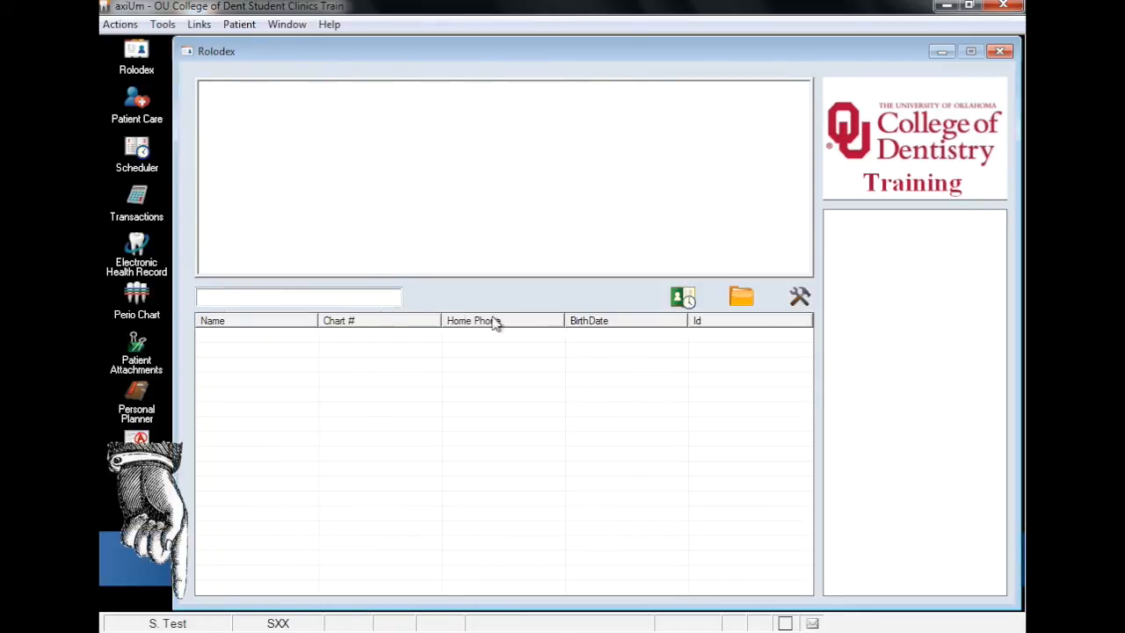
- Search the Rolodex for 'von' and open the 06/04/2015 OUCOD Lab Order Form under Forms
click(299, 296)
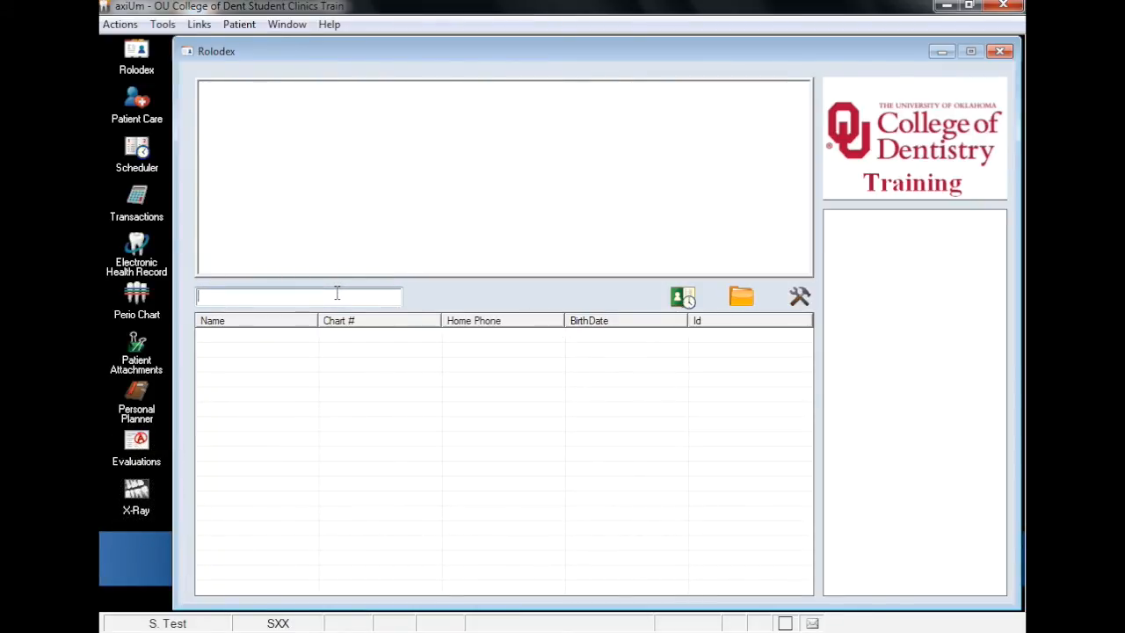
text(von)
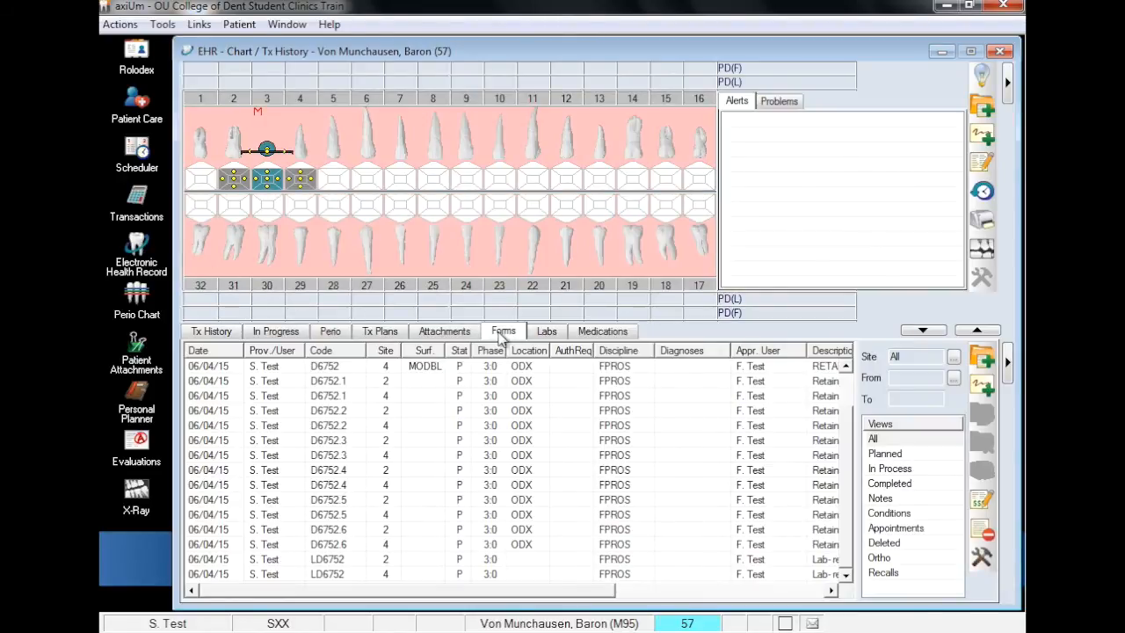
click(502, 330)
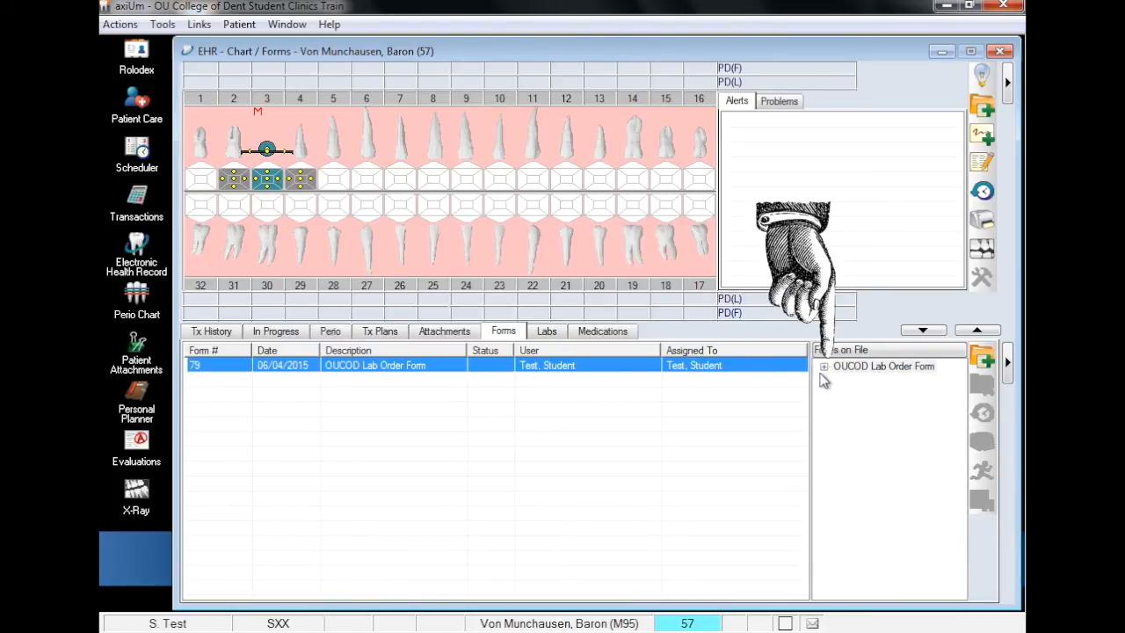
click(824, 367)
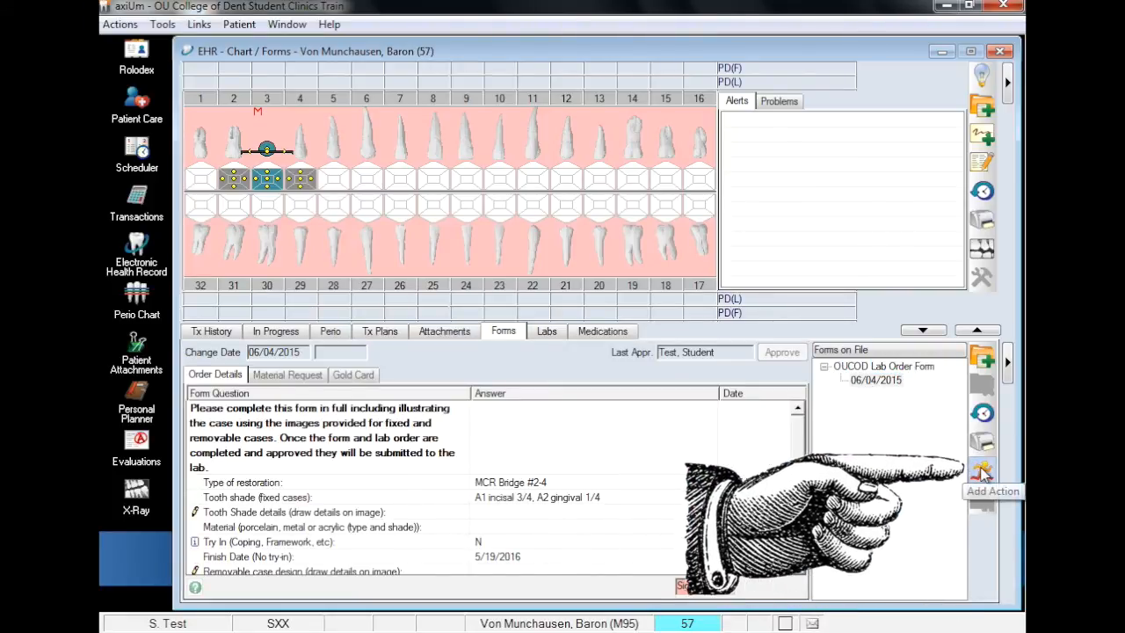
- Add a Business Office NOTIFY action commented 'pending approval', with no individual user assigned
click(981, 472)
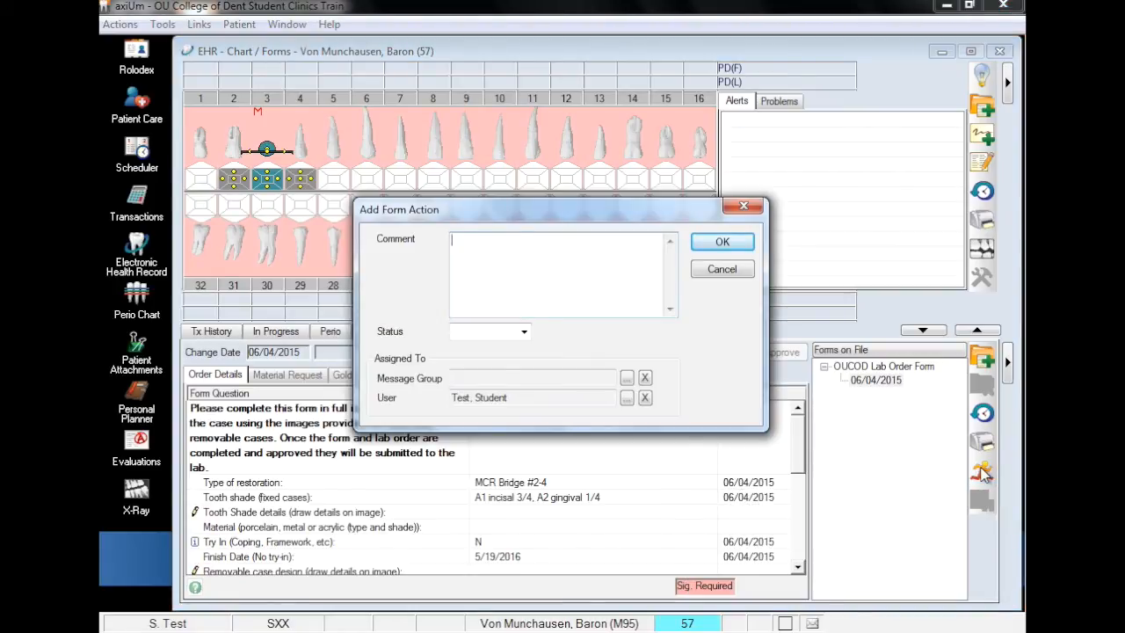
text(pend)
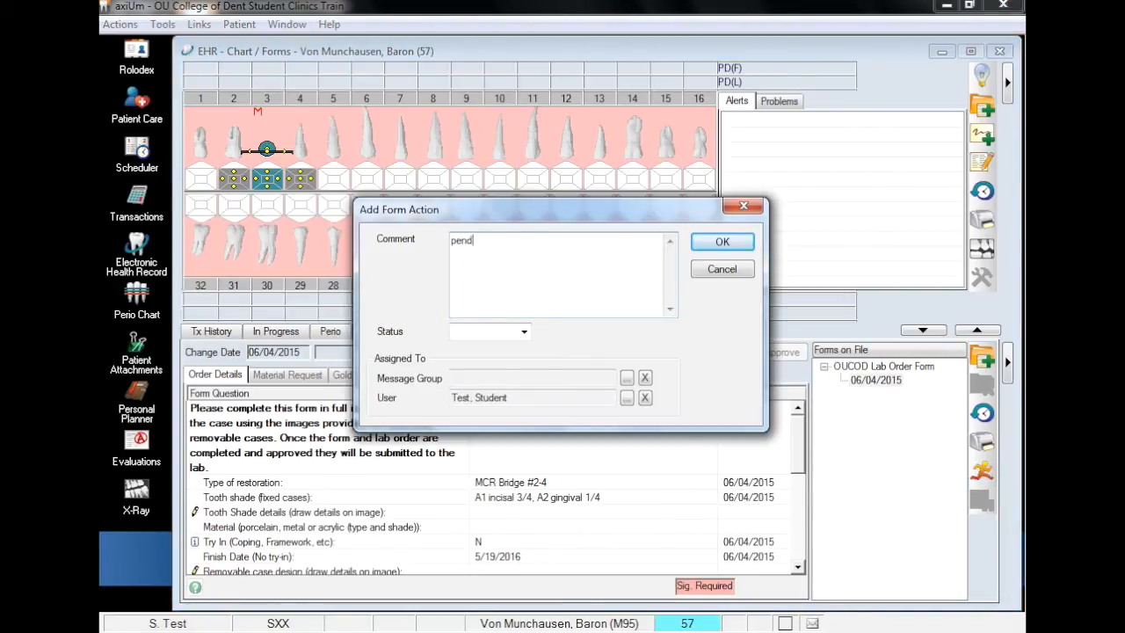
text(ing approval)
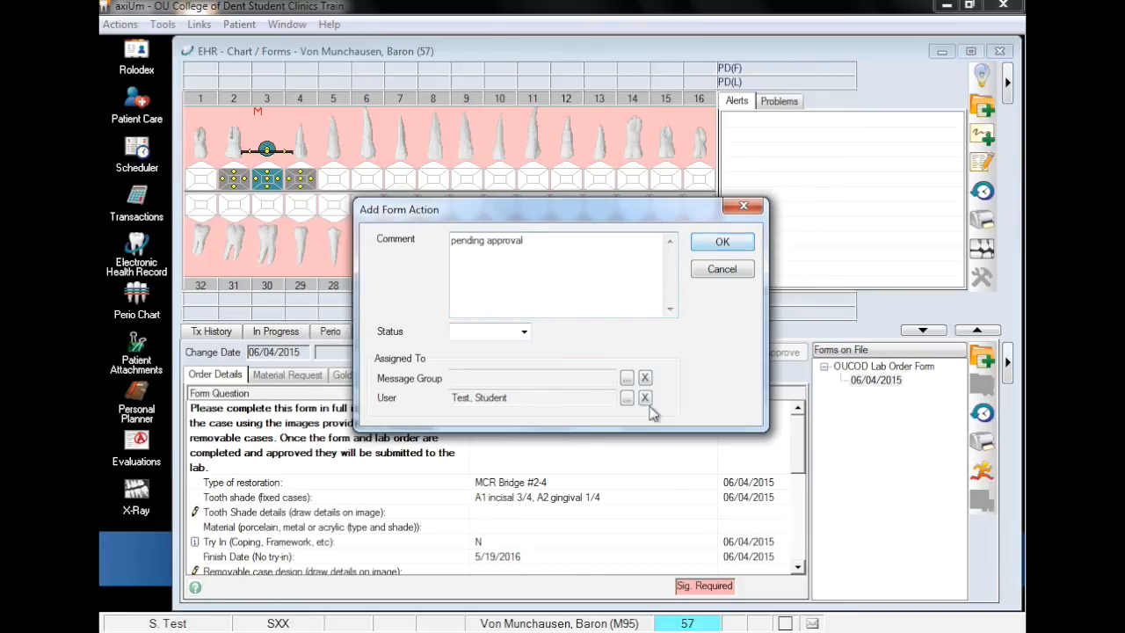
click(626, 378)
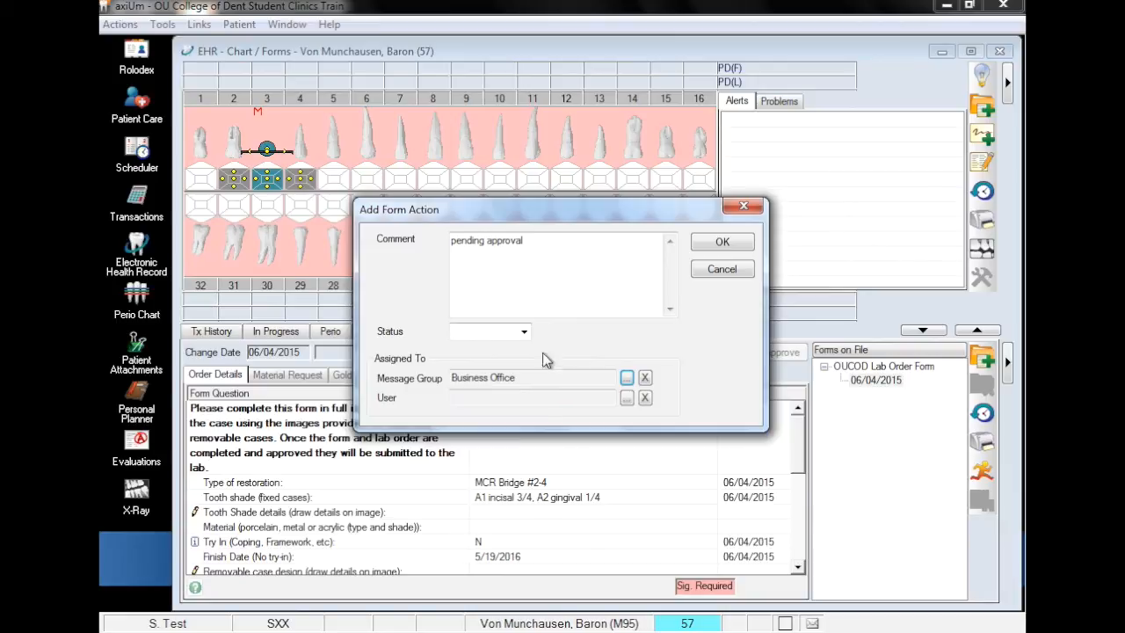
click(487, 331)
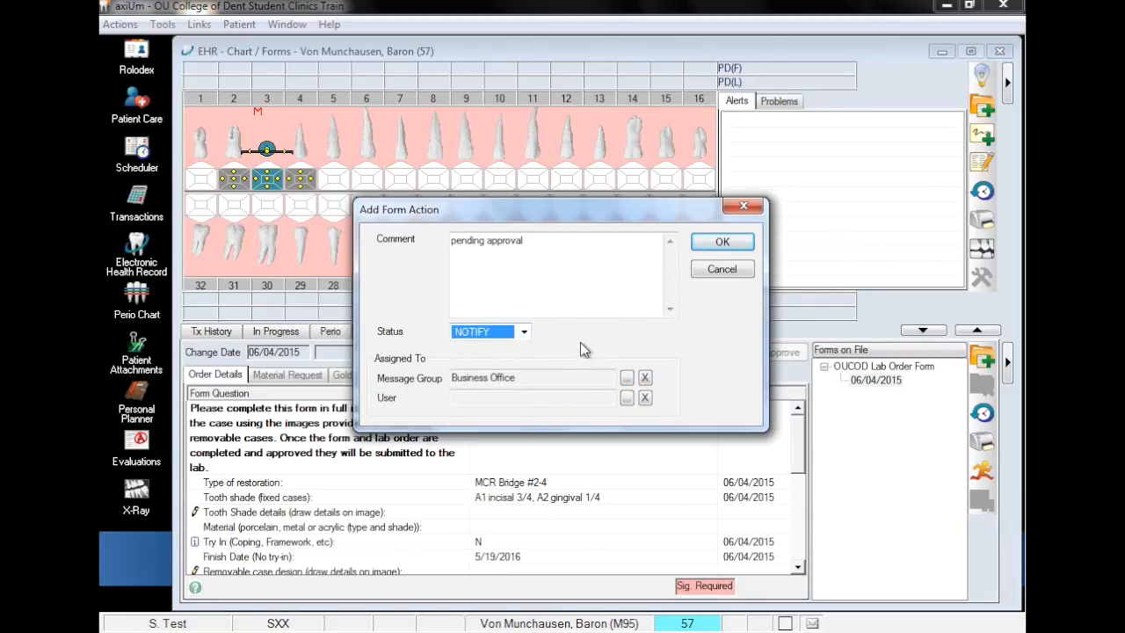
mouse_move(722, 241)
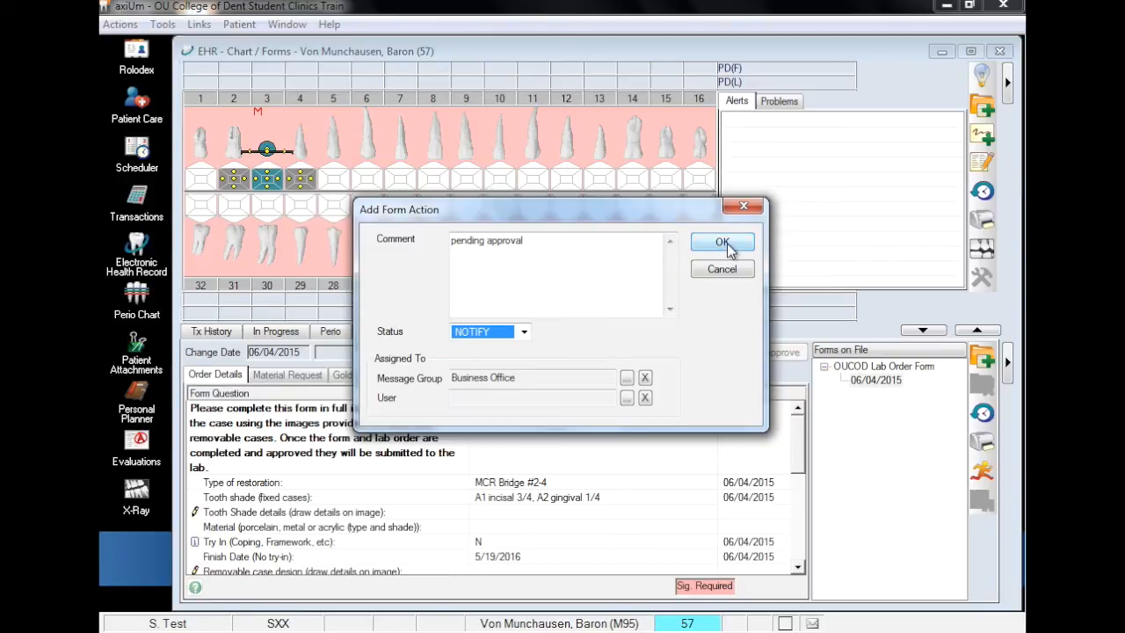
click(722, 242)
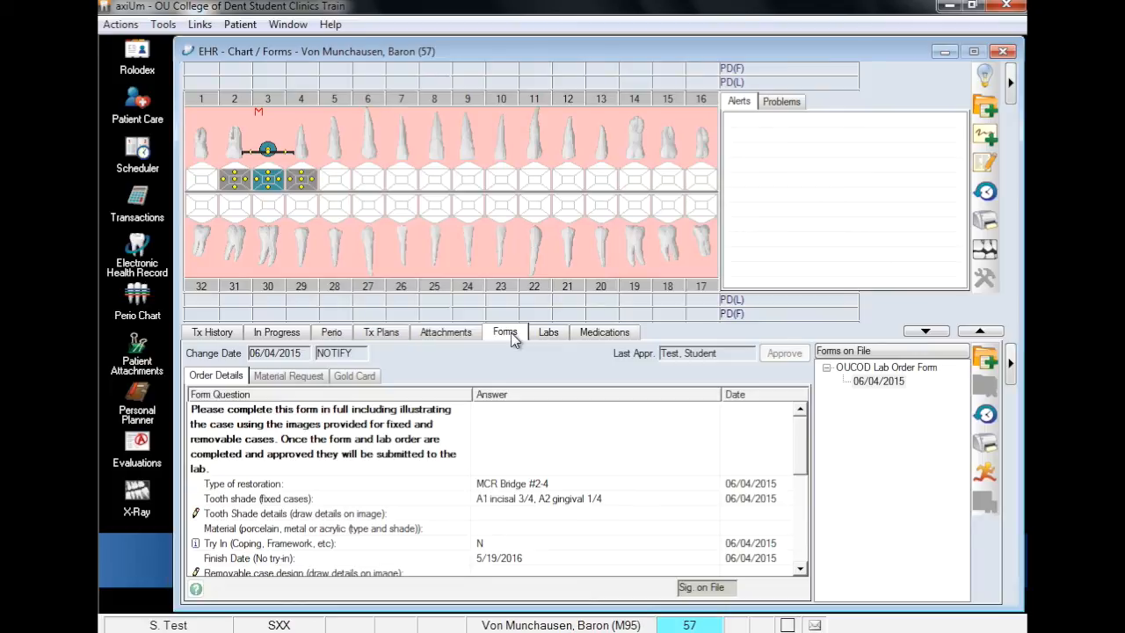
click(879, 380)
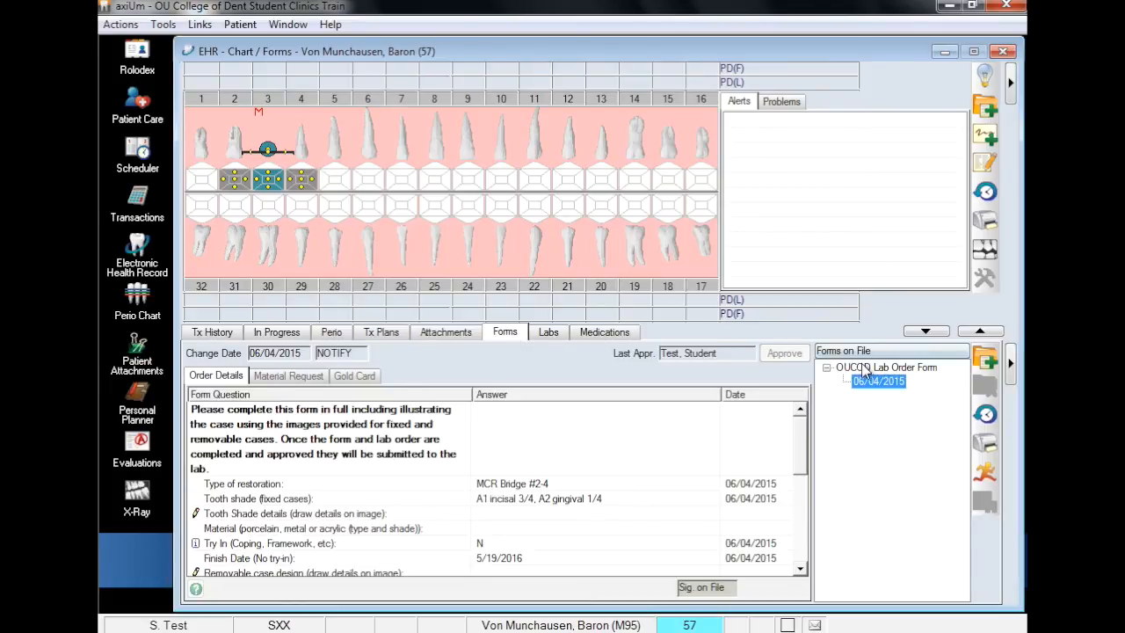